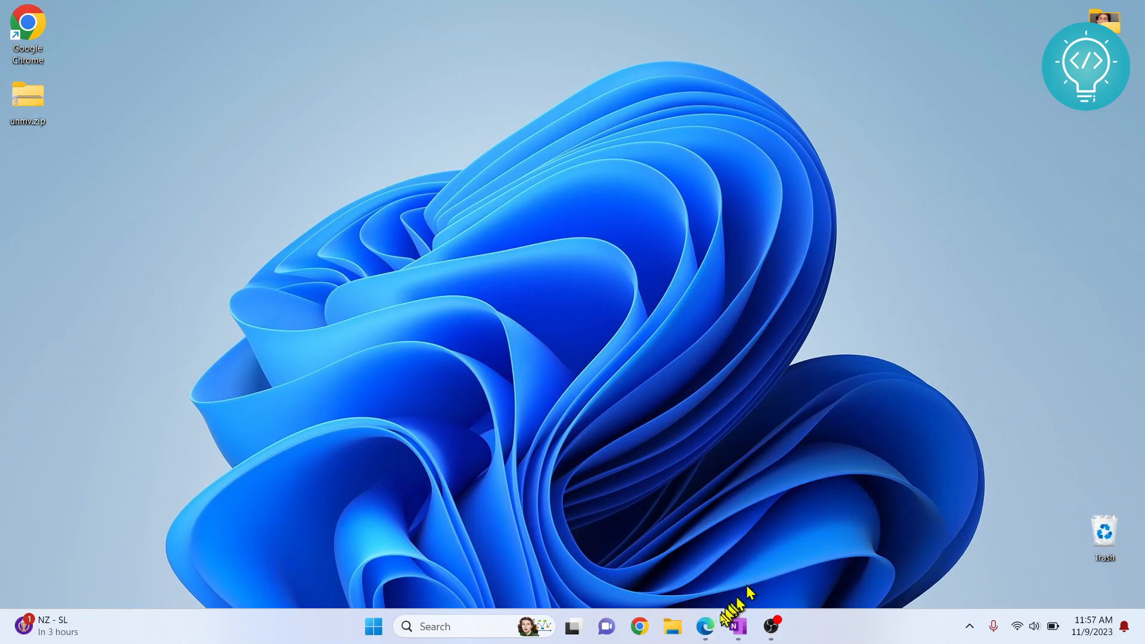
- Launch Edge and run a Bing search for 'xampp'
click(734, 640)
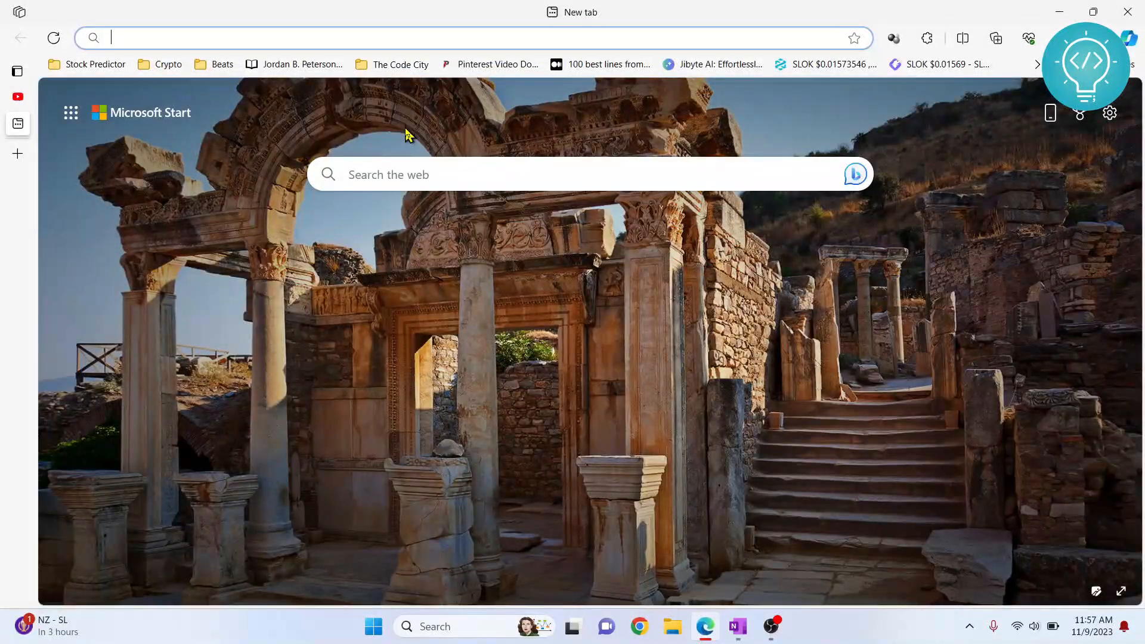
click(362, 37)
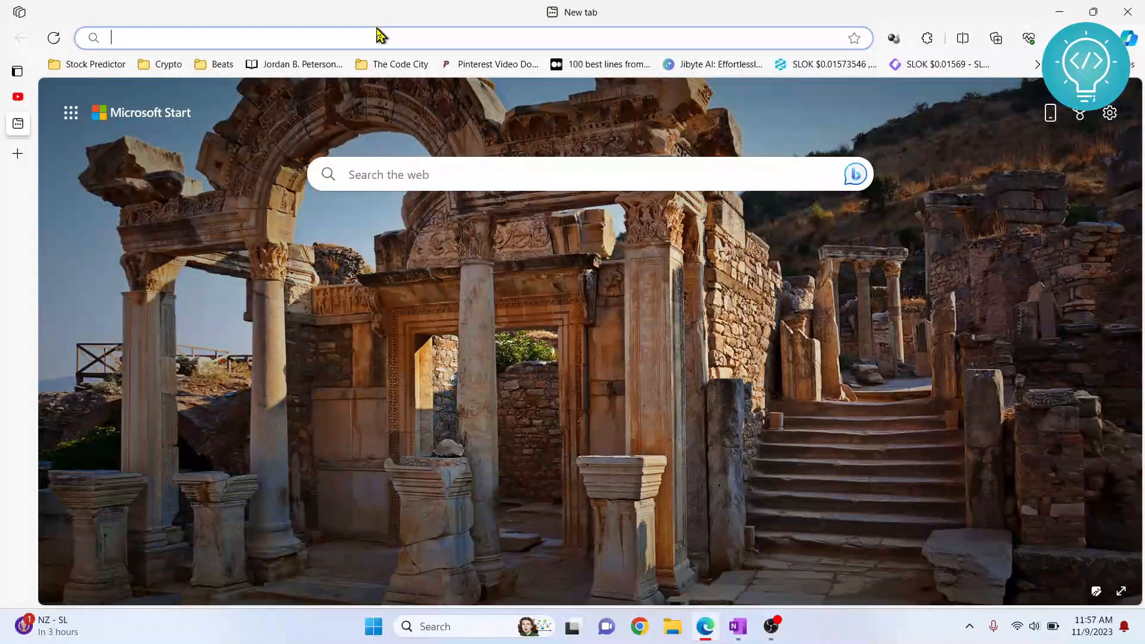
text(xam)
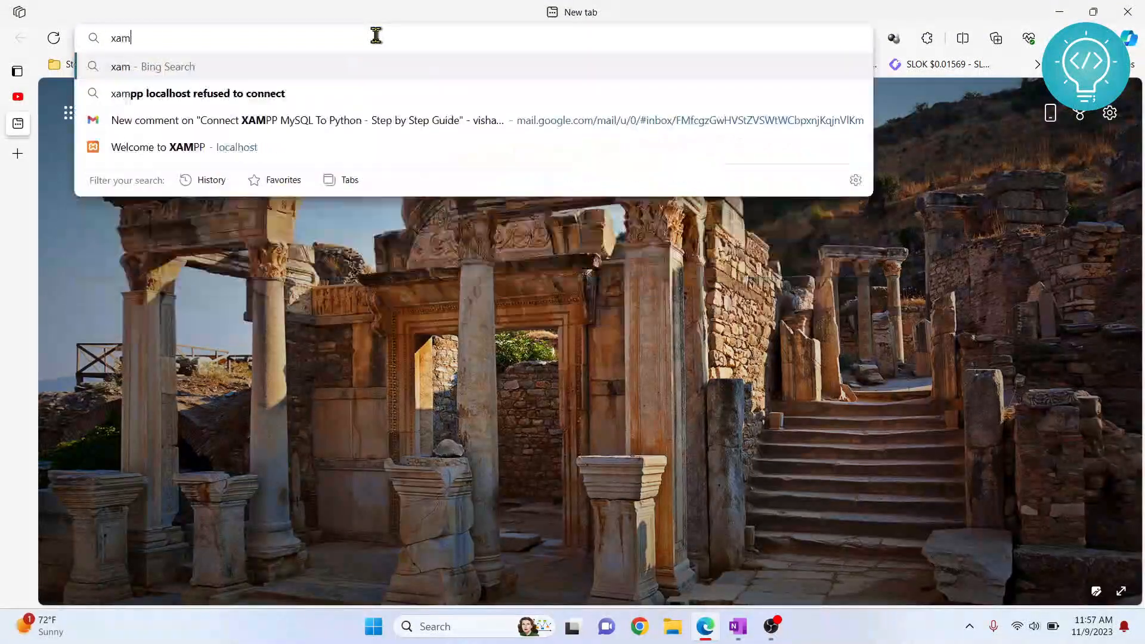
key(Enter)
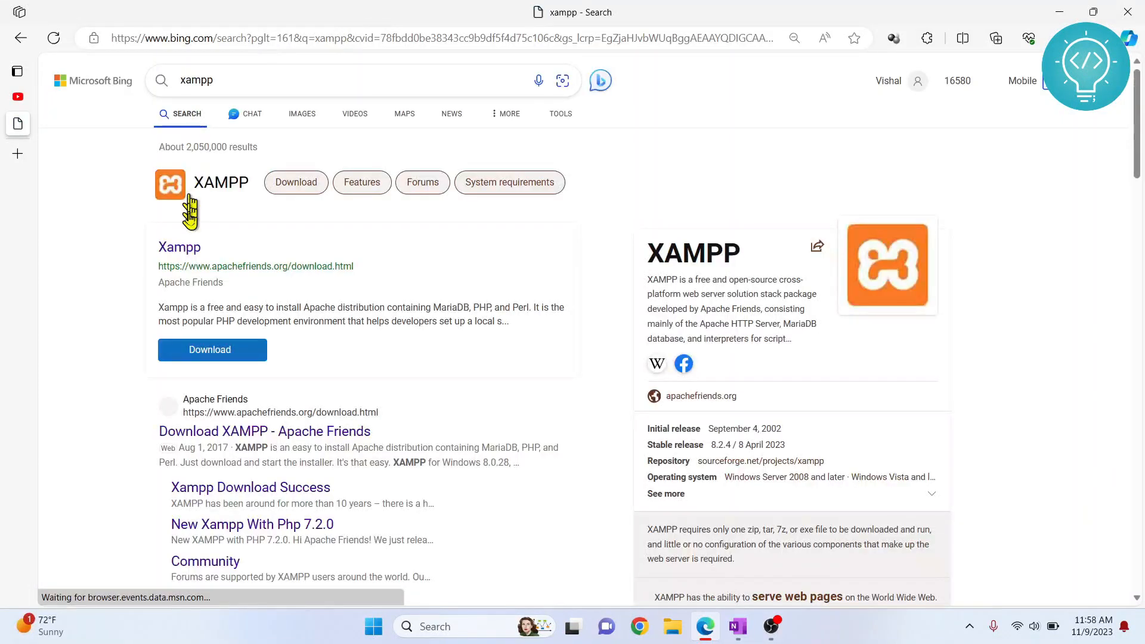
mouse_move(228, 441)
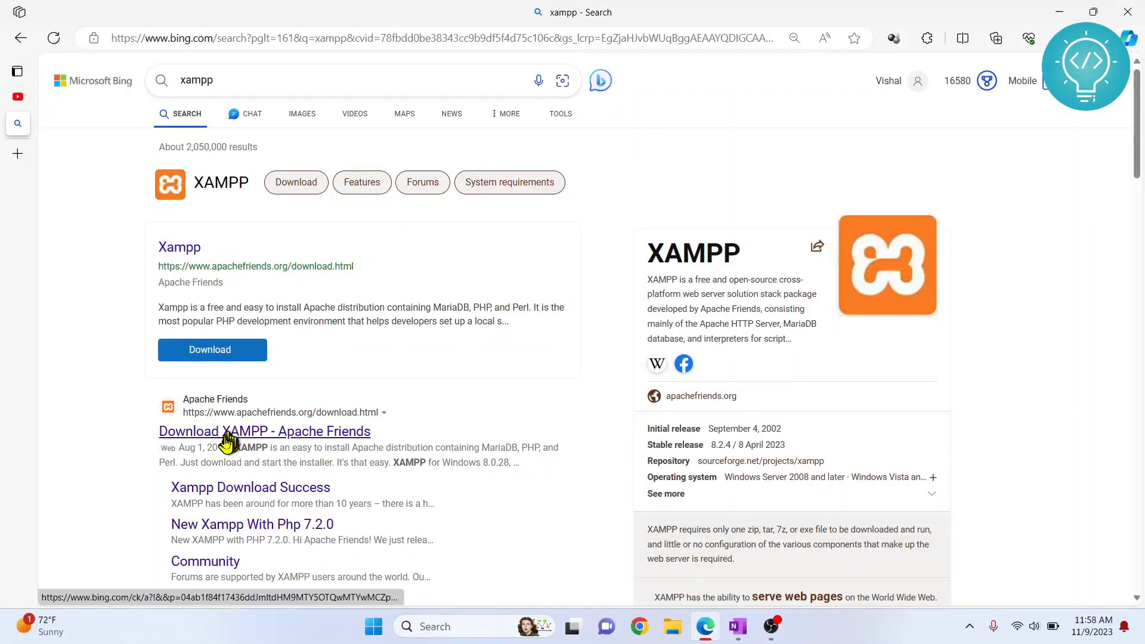
- Open the Apache Friends download page and request XAMPP 8.0.28 for Windows (64 bit)
click(264, 431)
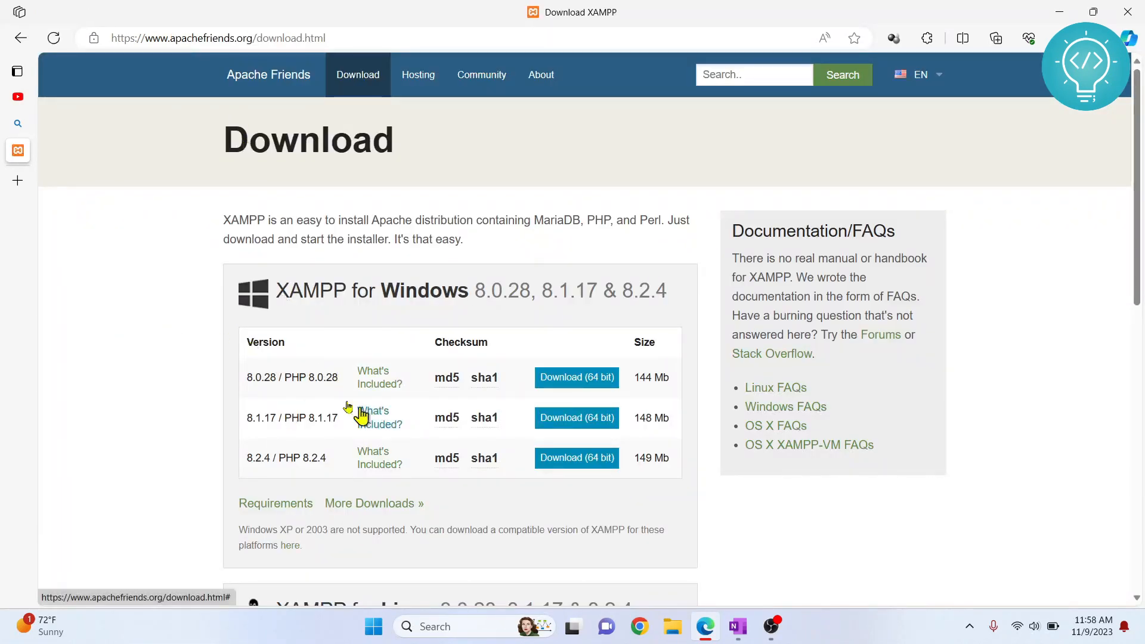
scroll(down, 3)
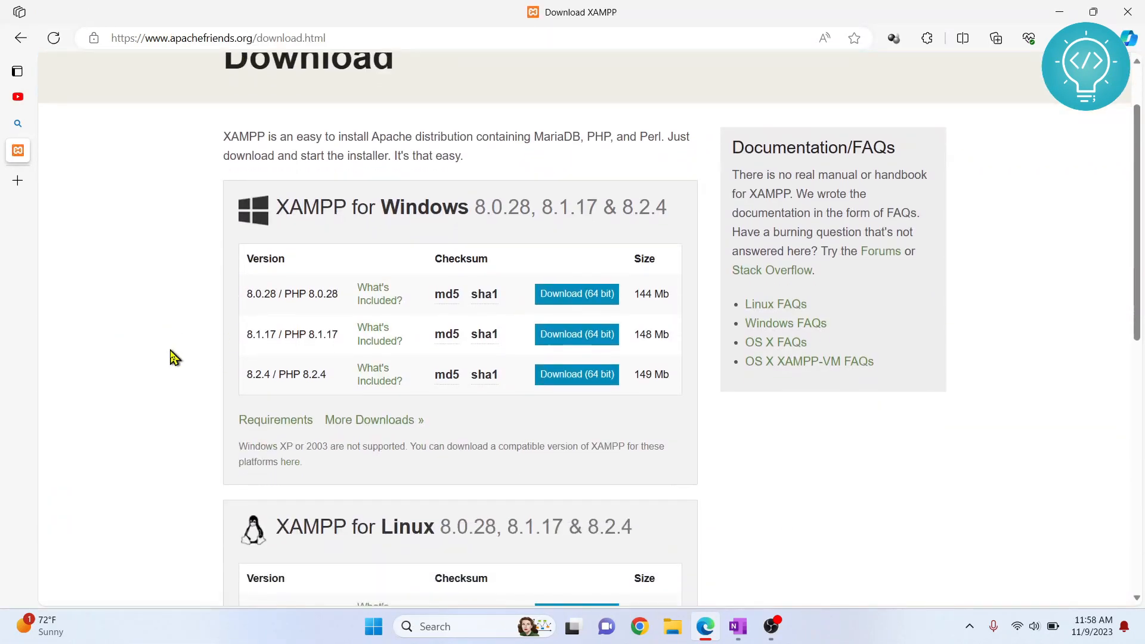
scroll(down, 3)
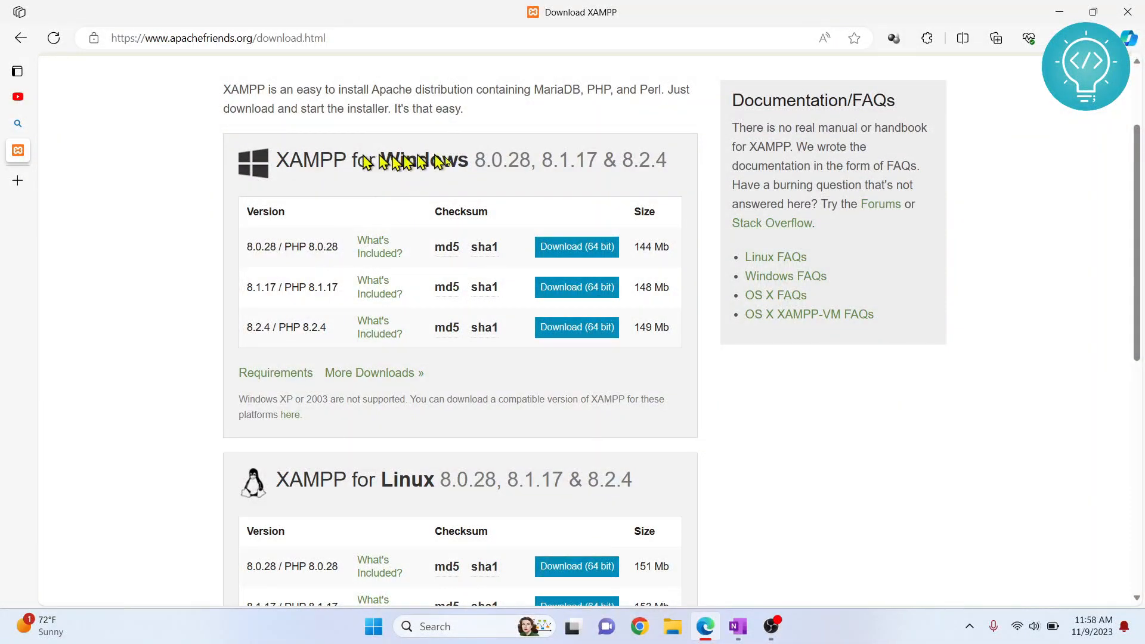
scroll(down, 3)
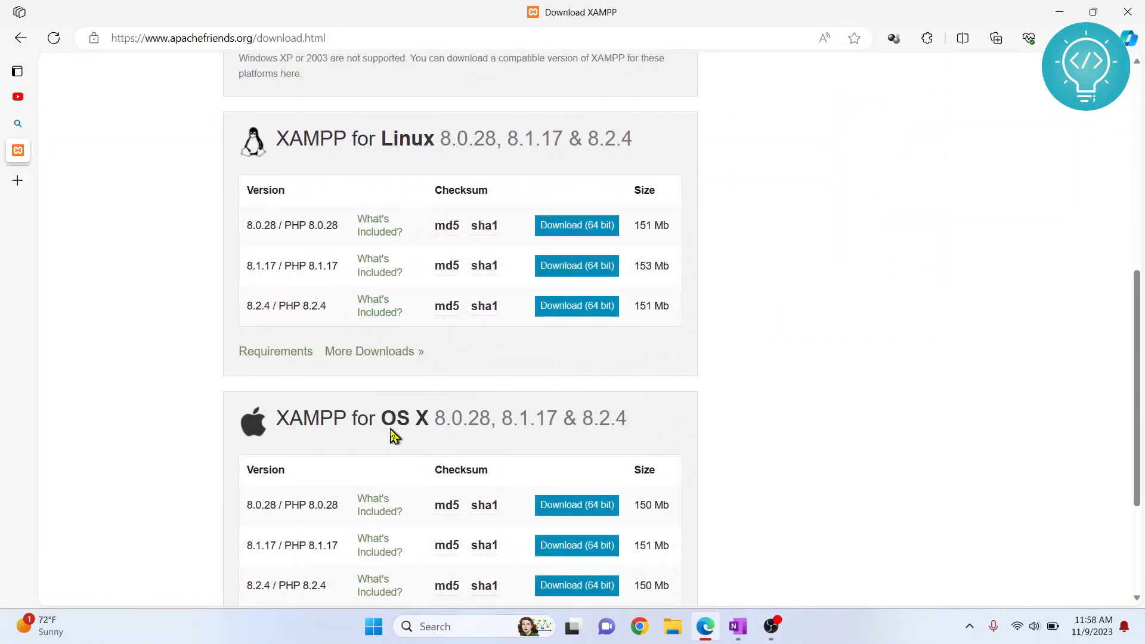
scroll(up, 3)
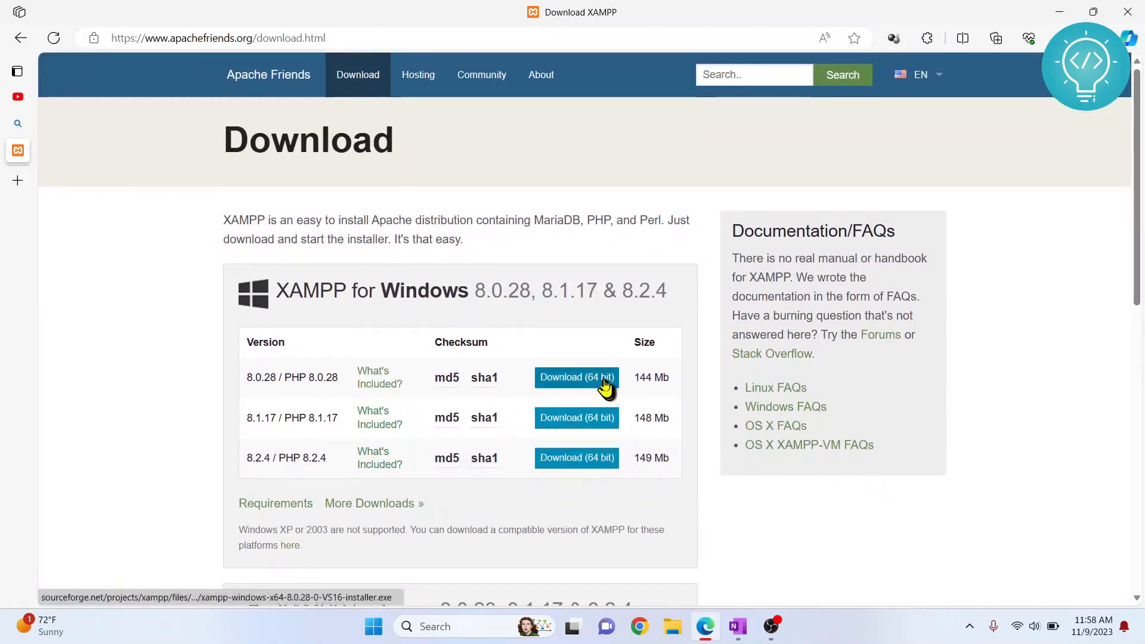
click(577, 378)
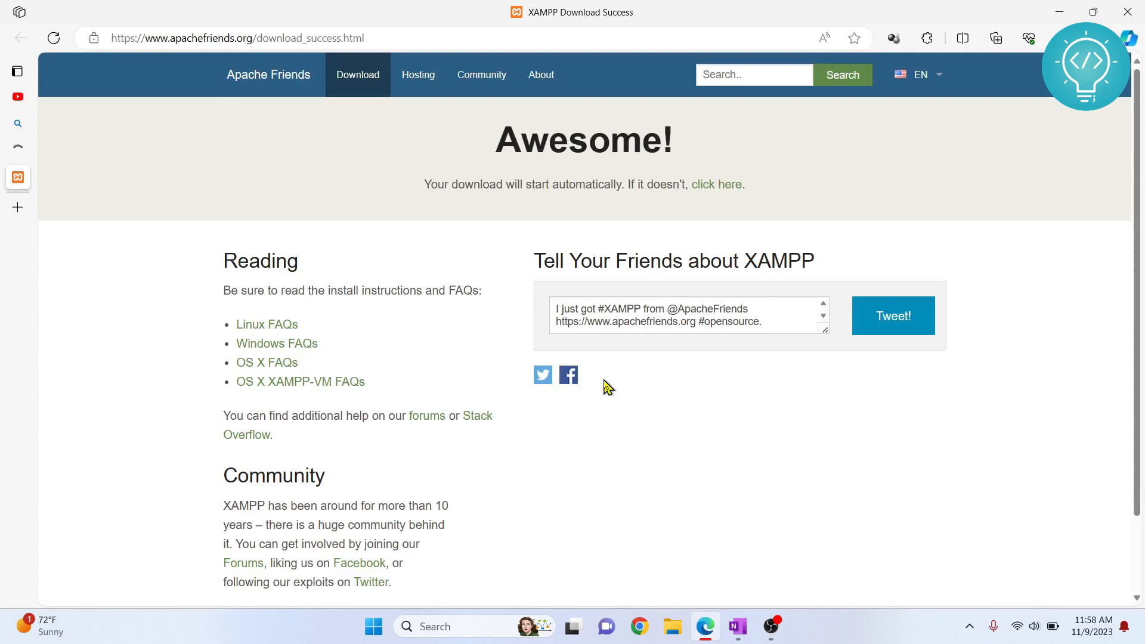
mouse_move(455, 237)
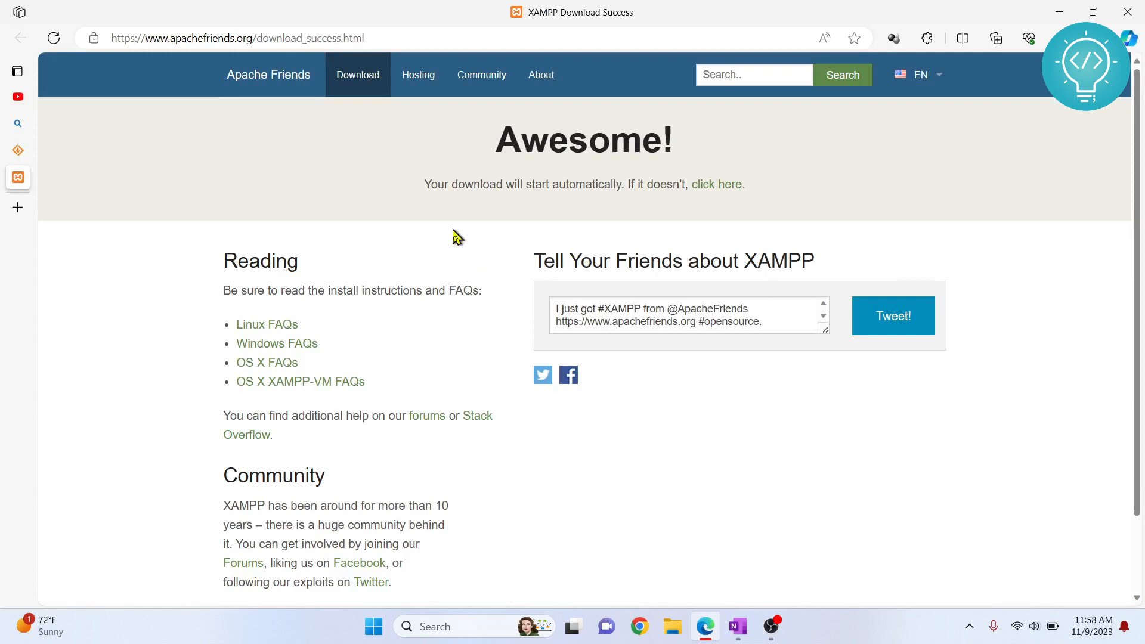
mouse_move(738, 213)
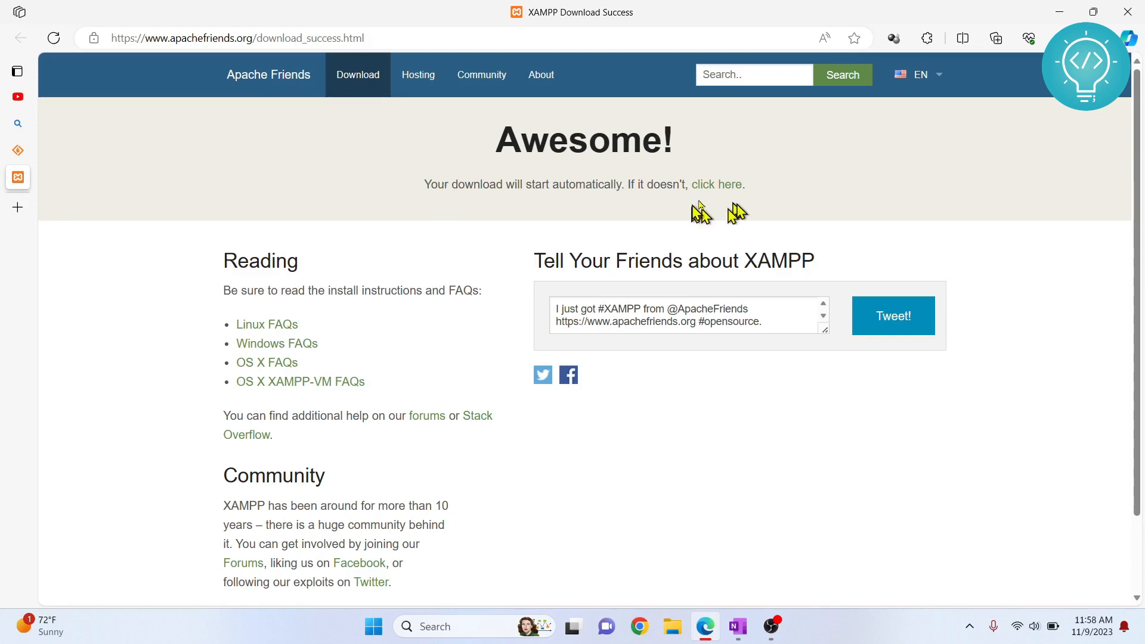
mouse_move(710, 194)
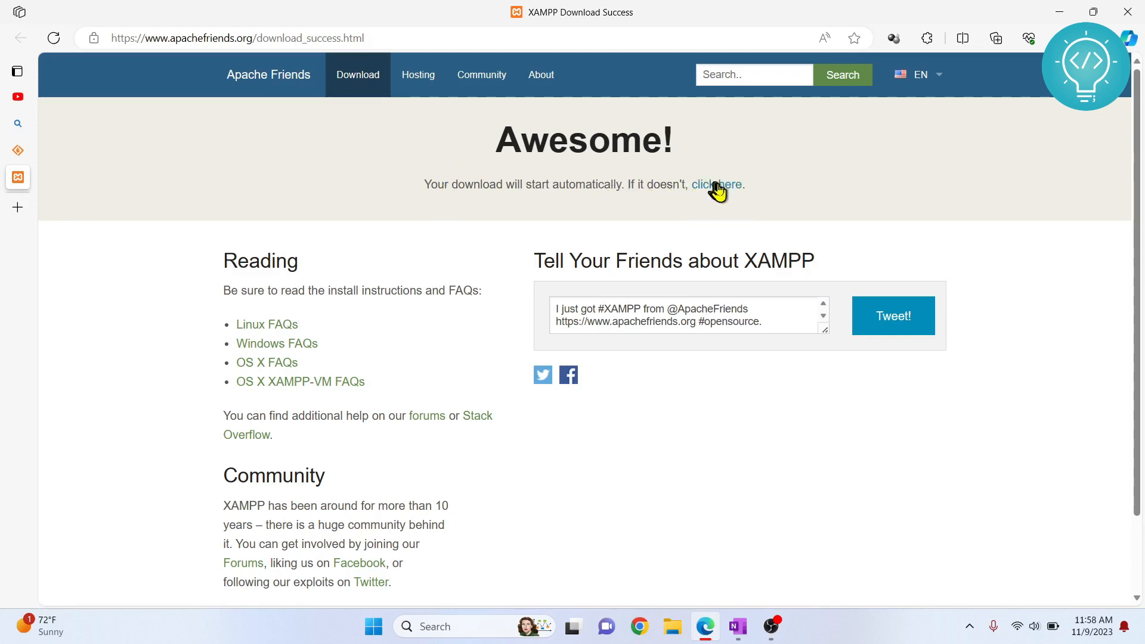
- Start the XAMPP installer download manually and show the recent downloads list
click(717, 184)
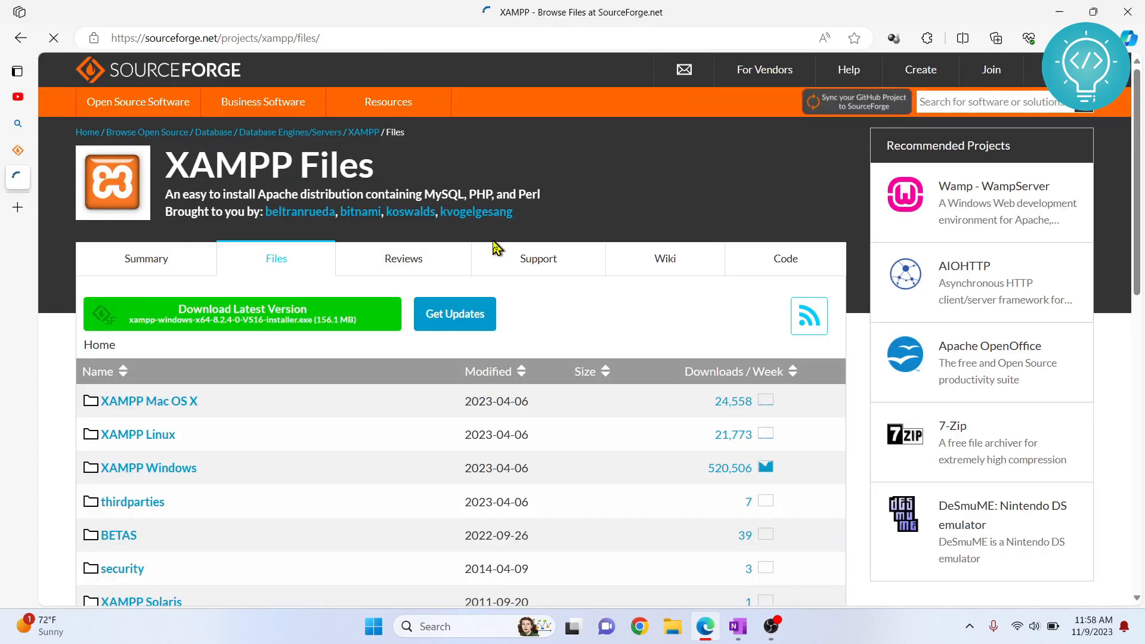
click(995, 38)
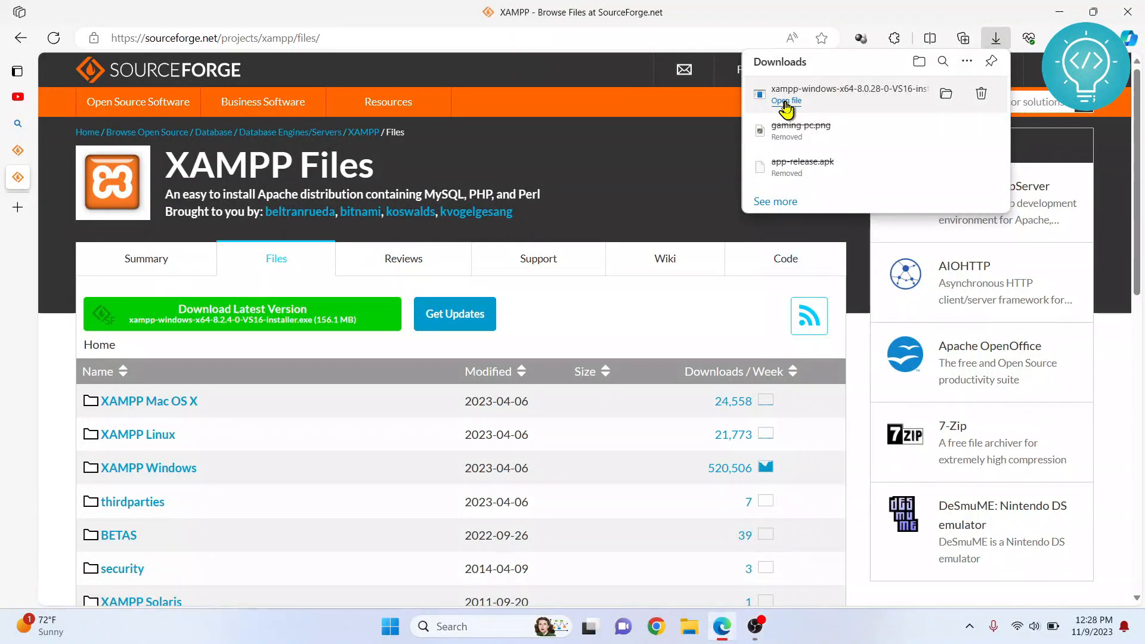
mouse_move(786, 105)
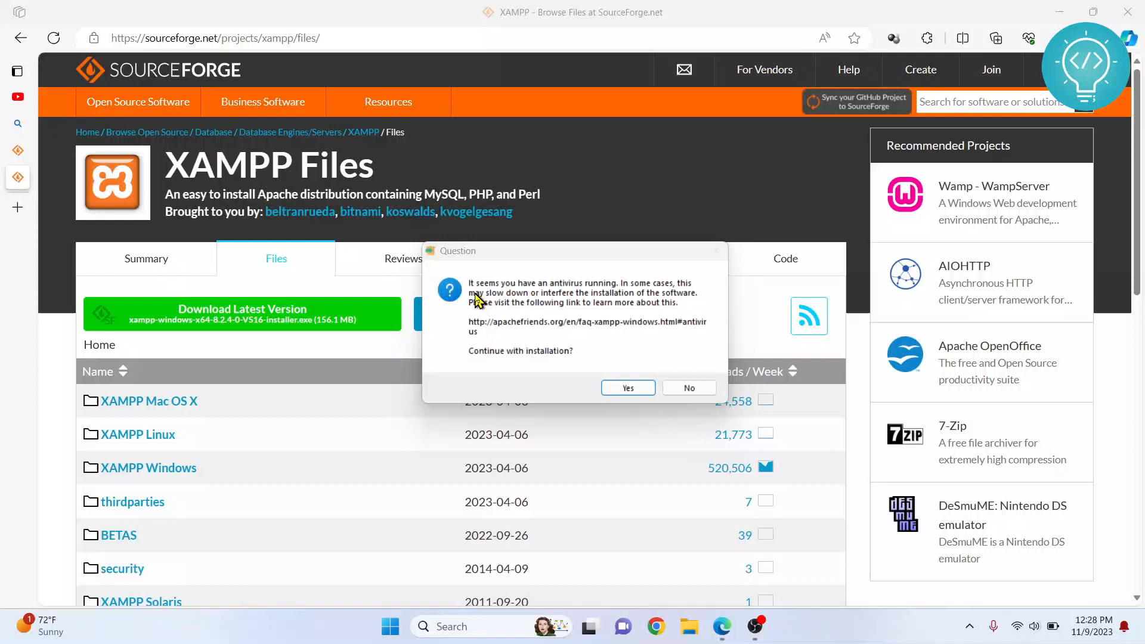
mouse_move(510, 310)
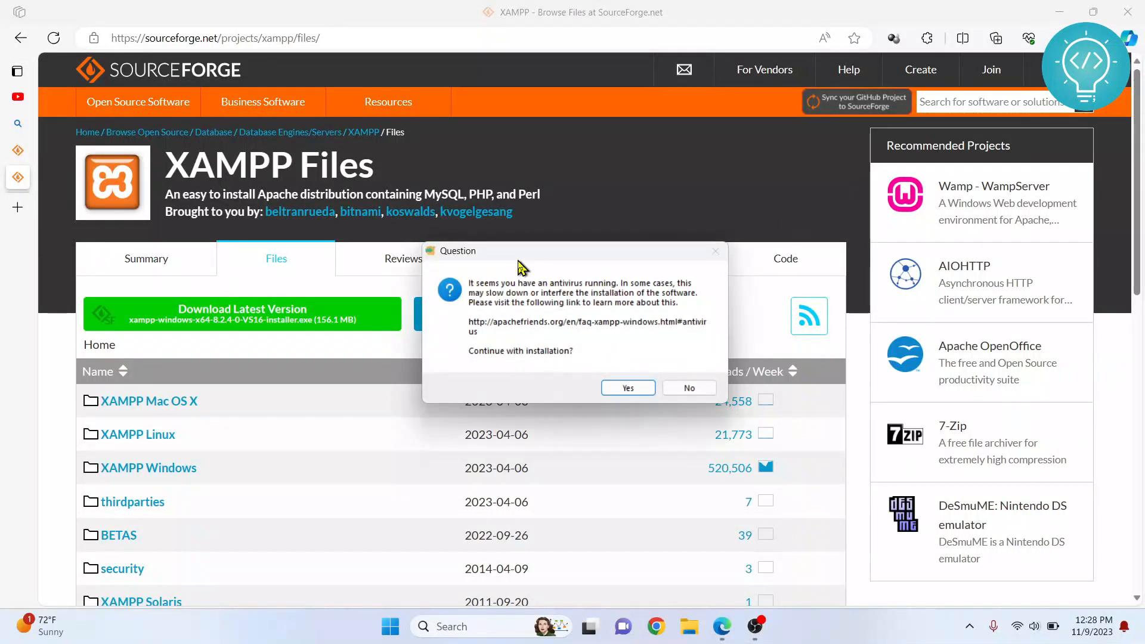
mouse_move(599, 289)
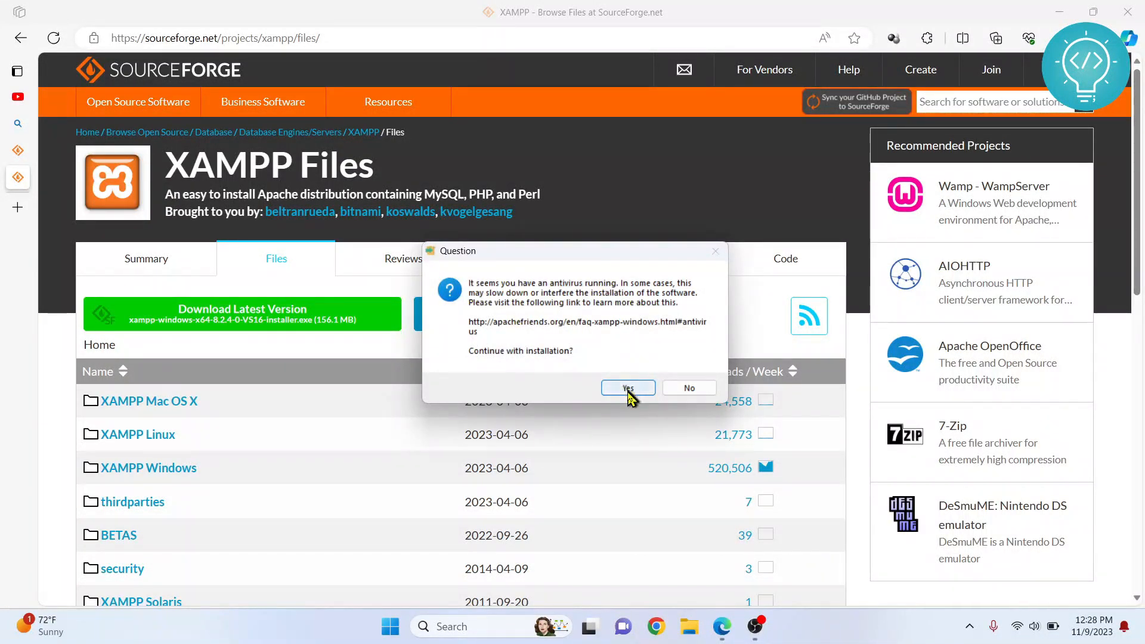
- Proceed through XAMPP Setup's antivirus and UAC warnings, default components, and C:\xampp install folder
click(628, 387)
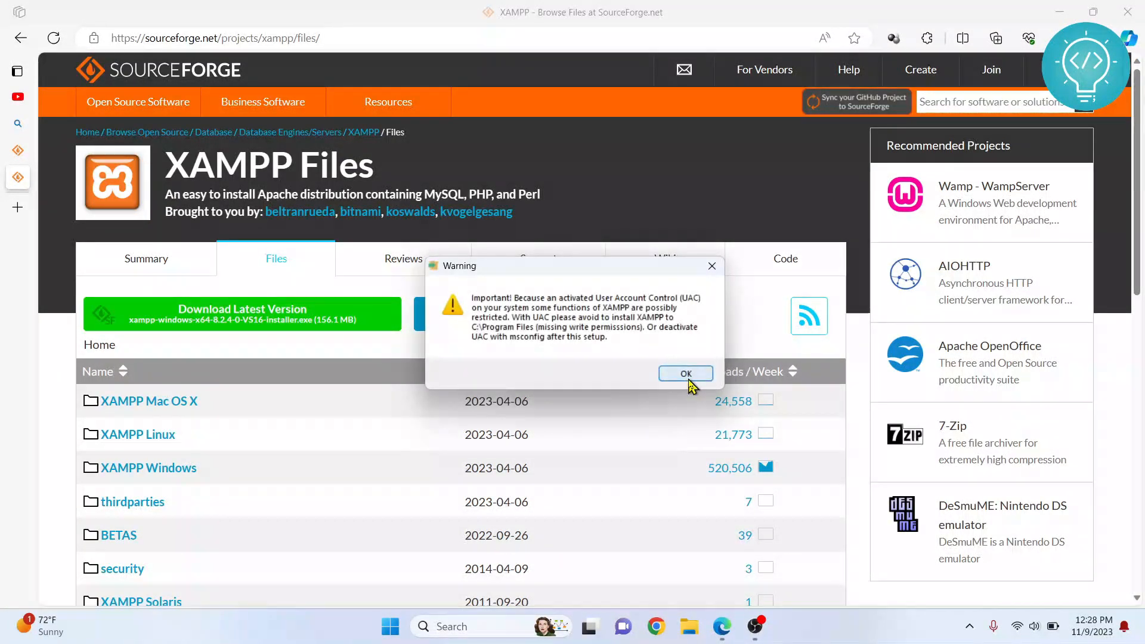
click(686, 373)
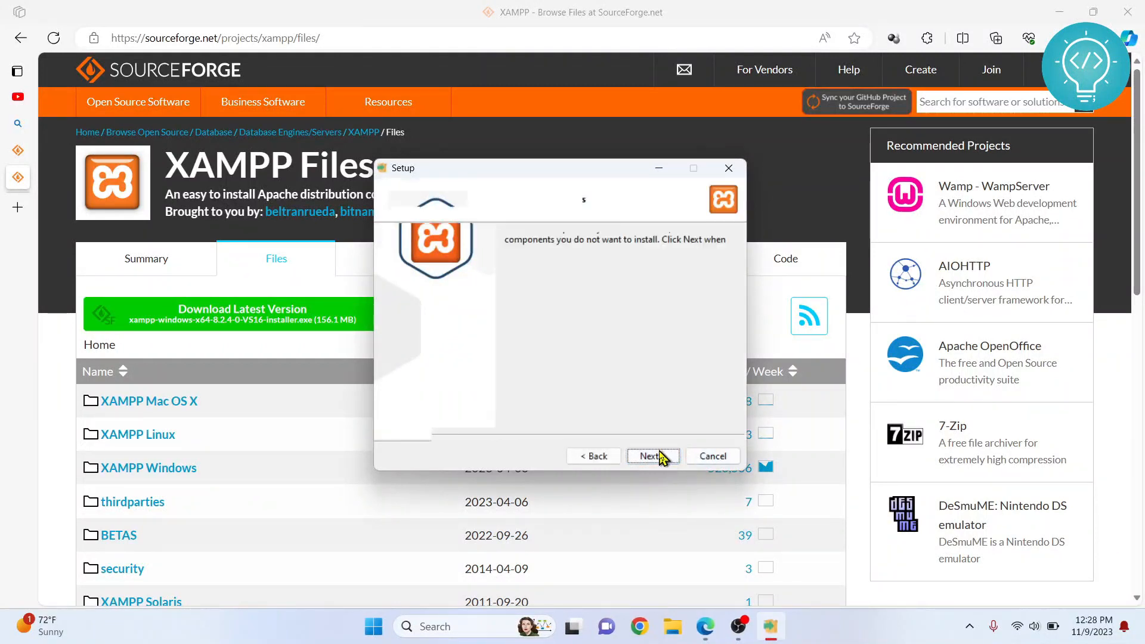
click(649, 456)
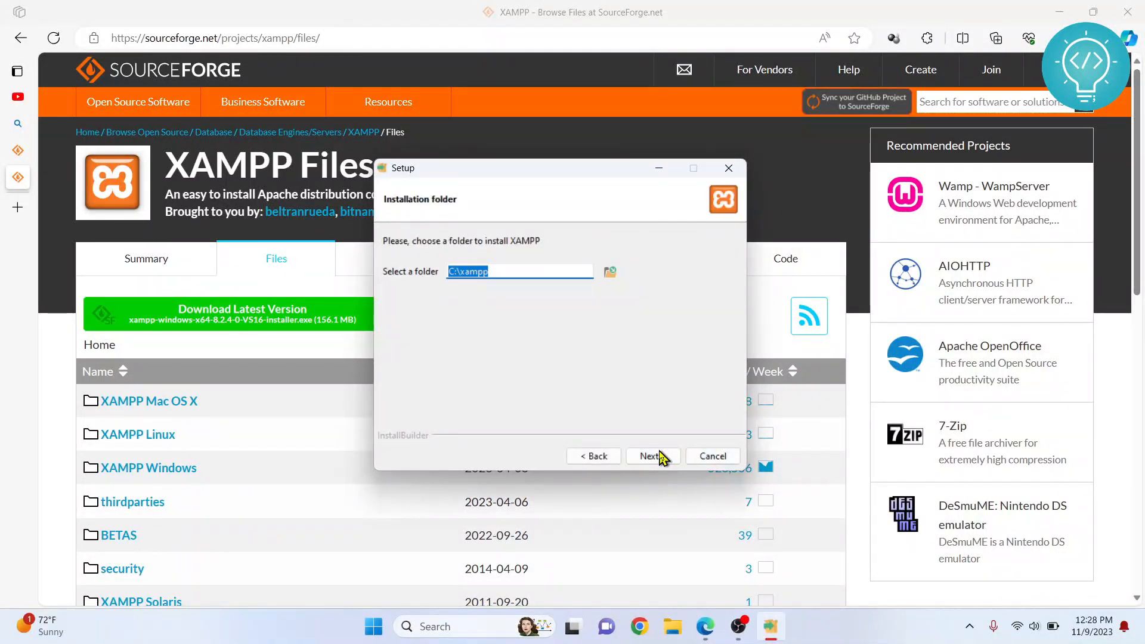
mouse_move(421, 275)
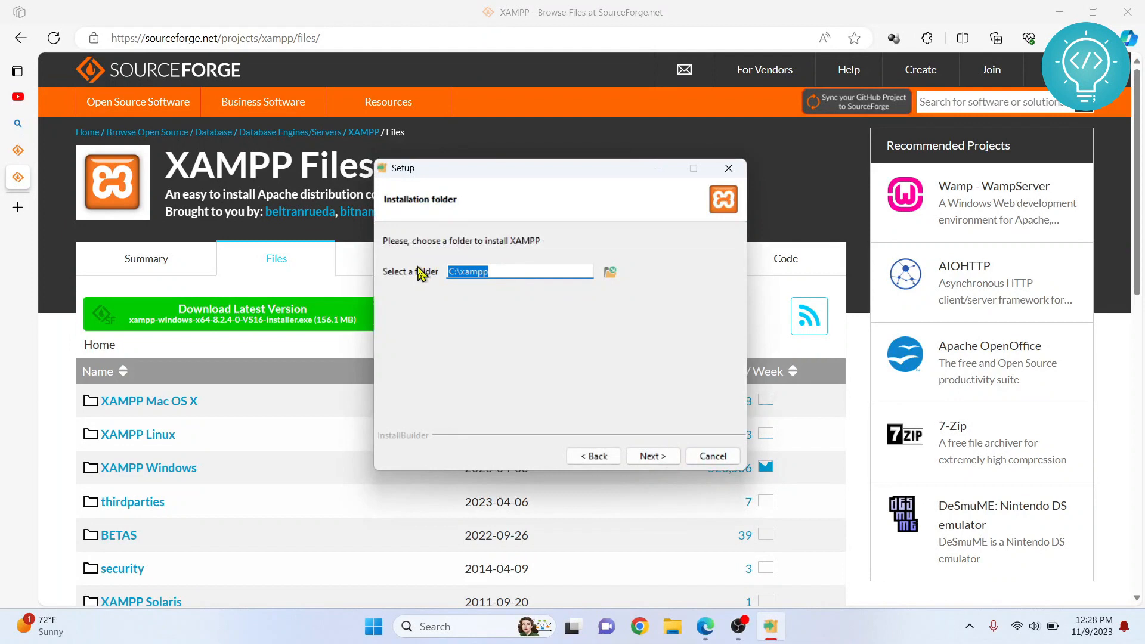
click(653, 456)
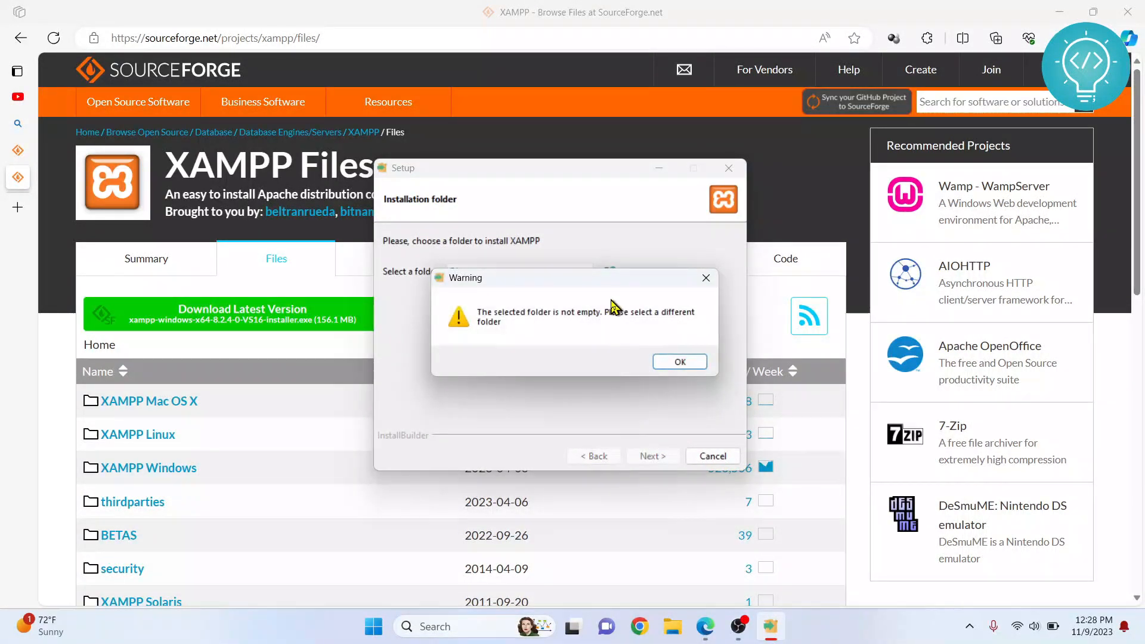
mouse_move(576, 276)
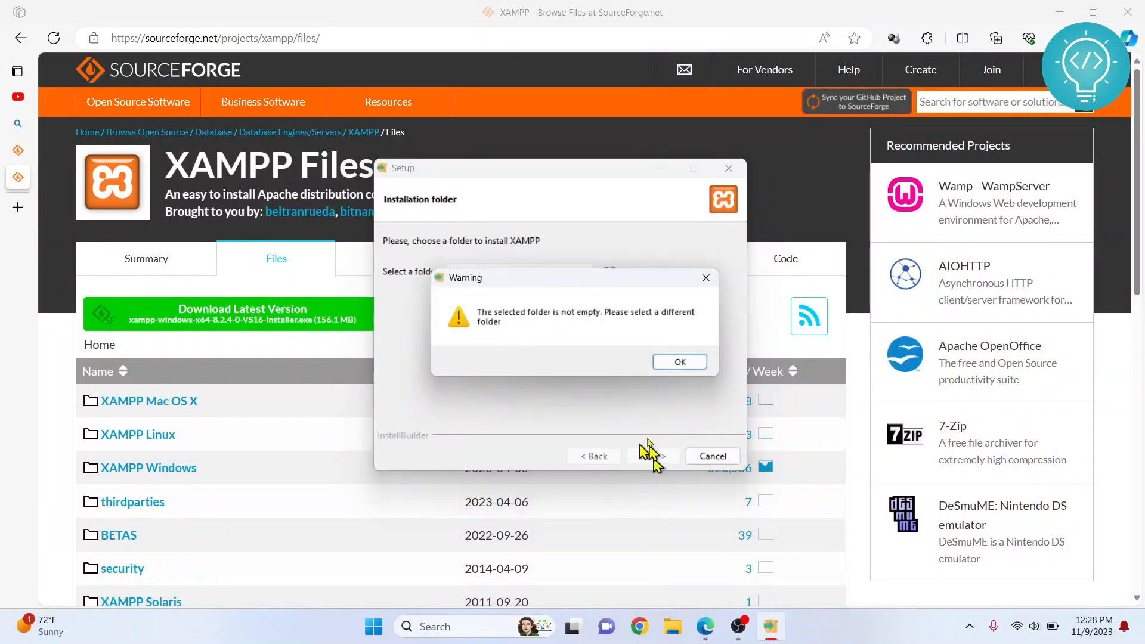
click(680, 362)
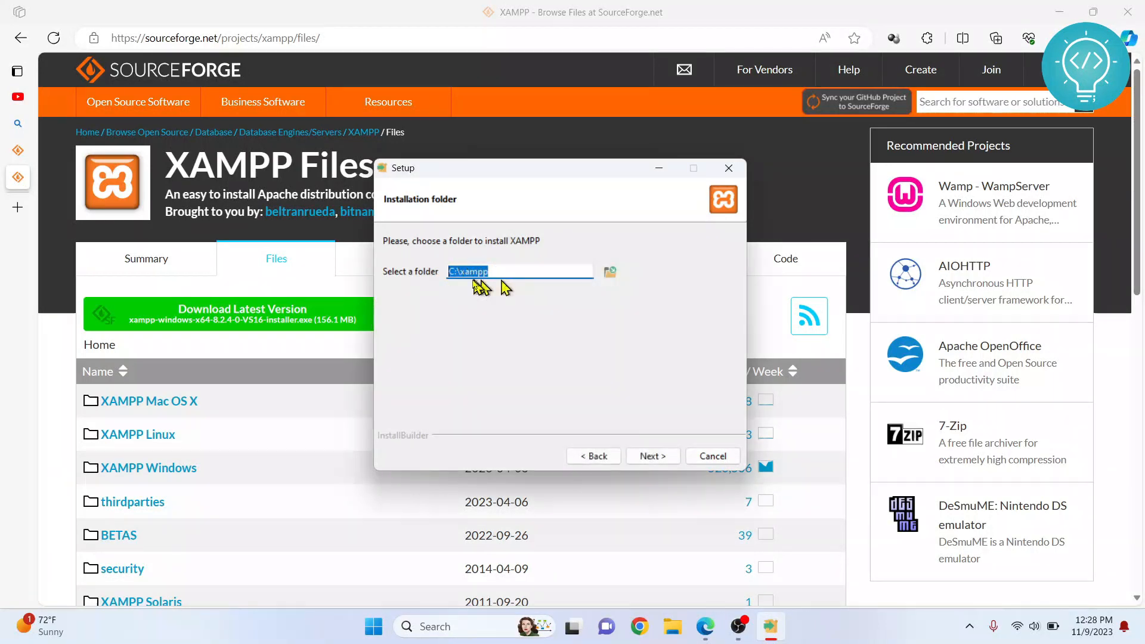
click(674, 626)
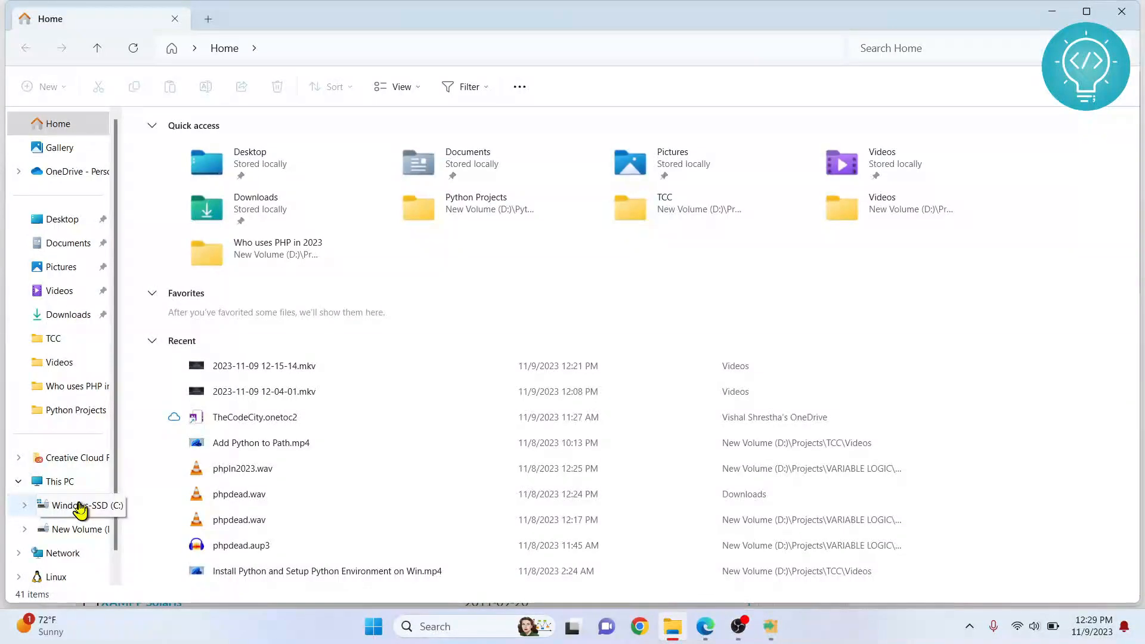
- Browse to the C: drive and keep English as the XAMPP setup language
click(76, 505)
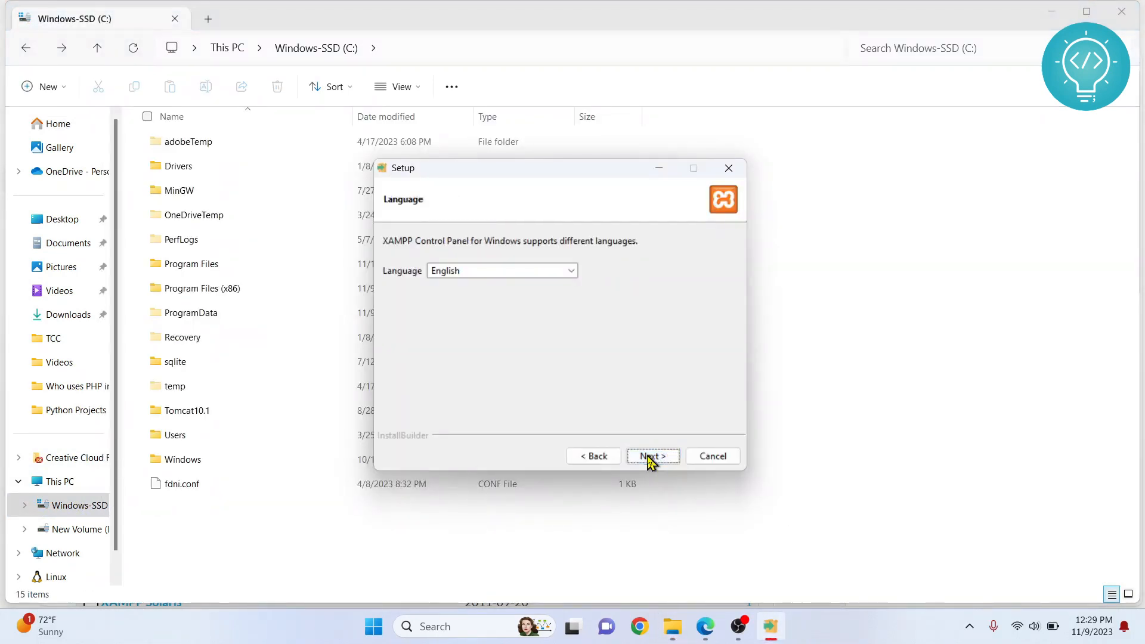
click(653, 456)
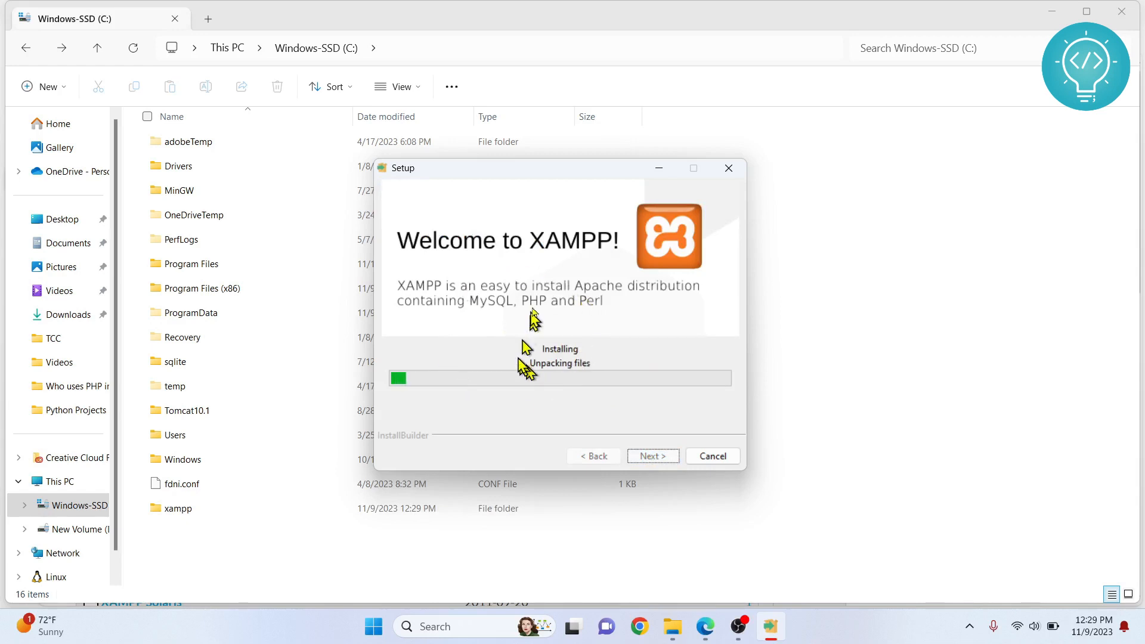
mouse_move(484, 275)
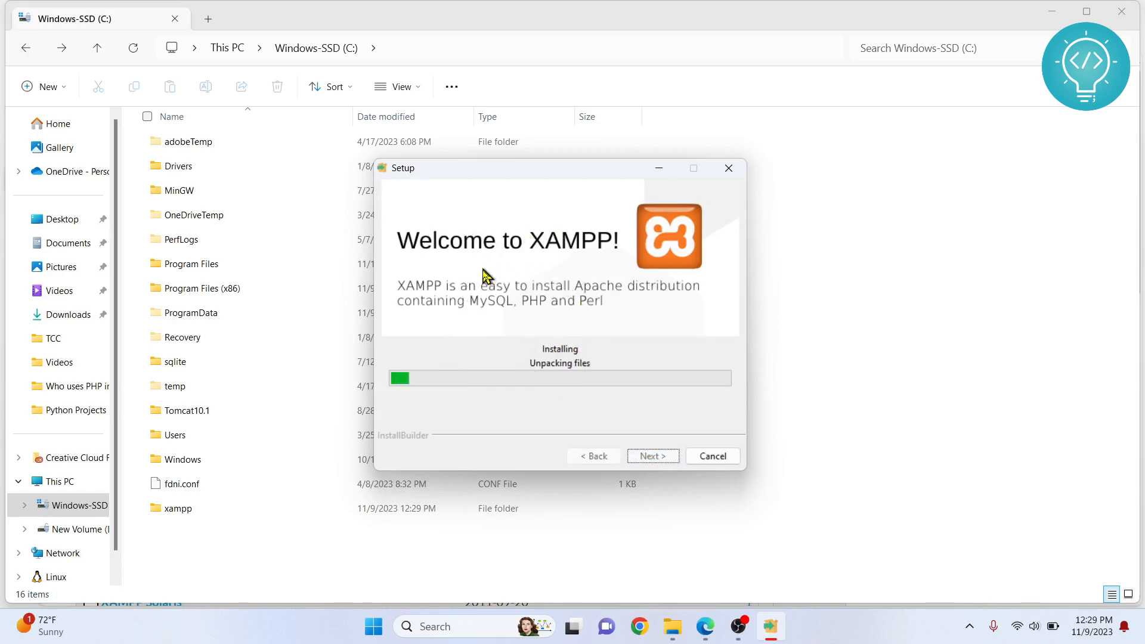
mouse_move(523, 313)
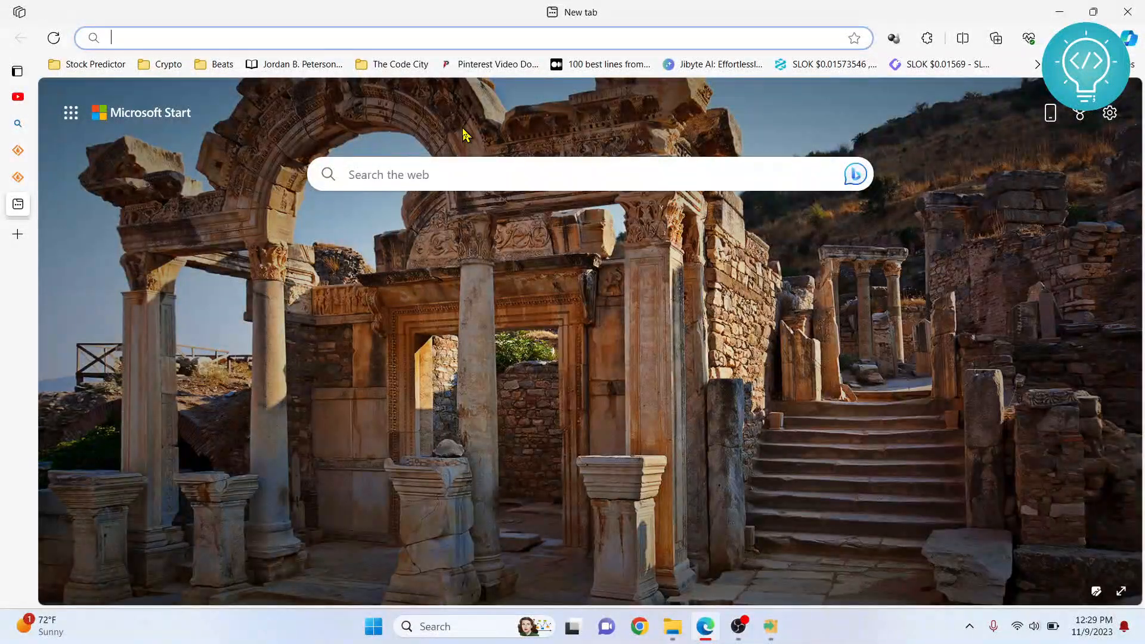
- Go to getcomposer.org's Download page and highlight the note that PHP must be installed
text(getcomposer.org)
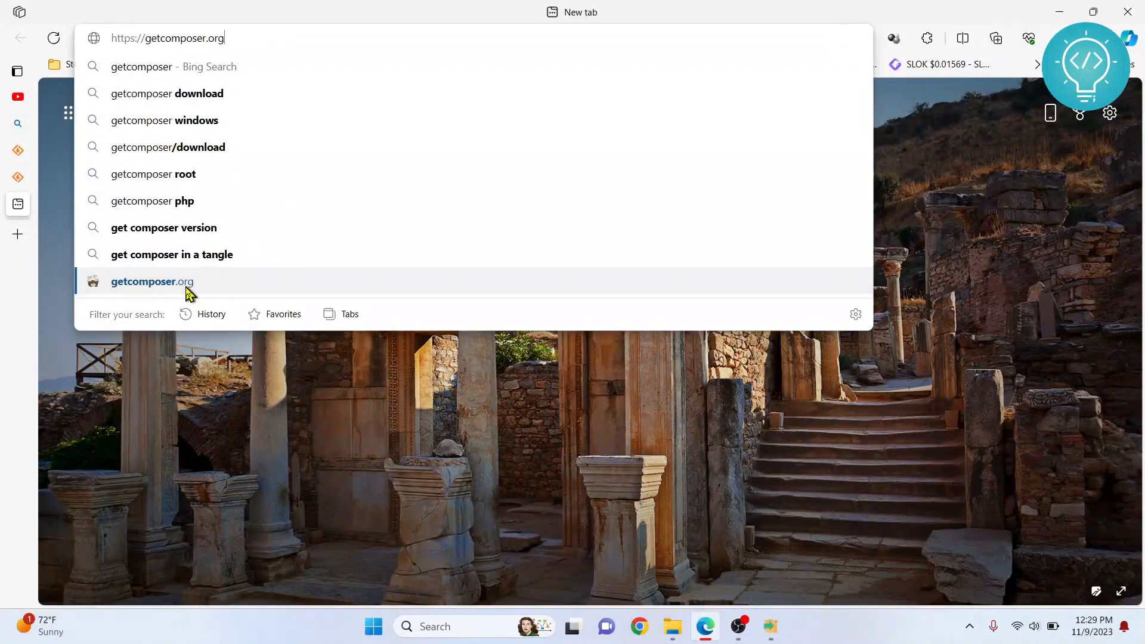
click(142, 281)
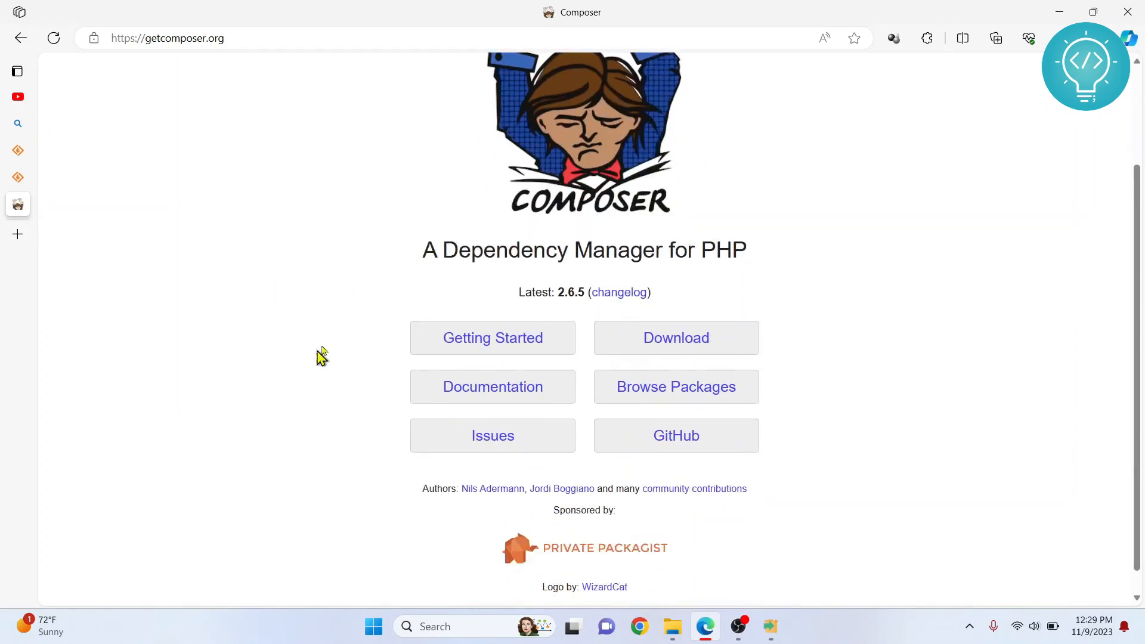
click(675, 338)
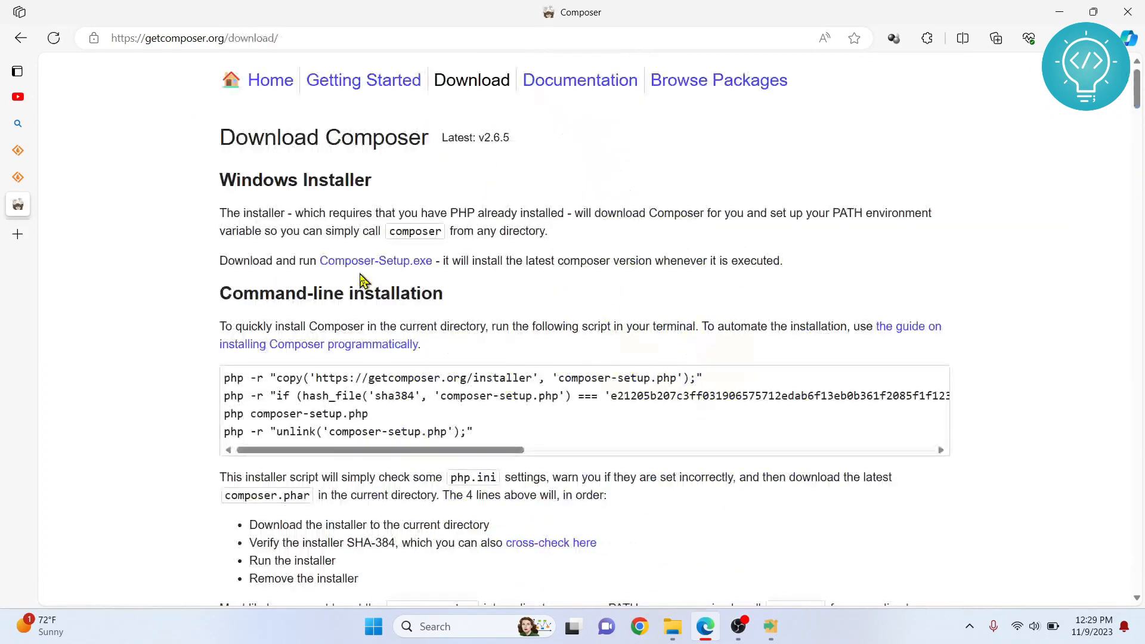
drag(219, 212, 475, 212)
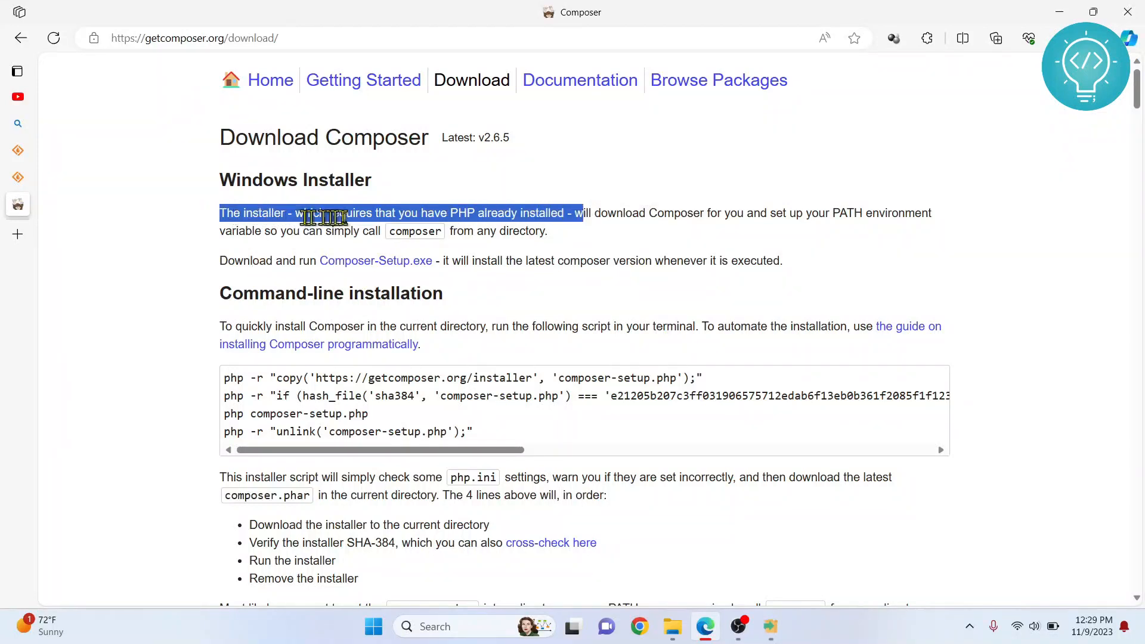
click(569, 228)
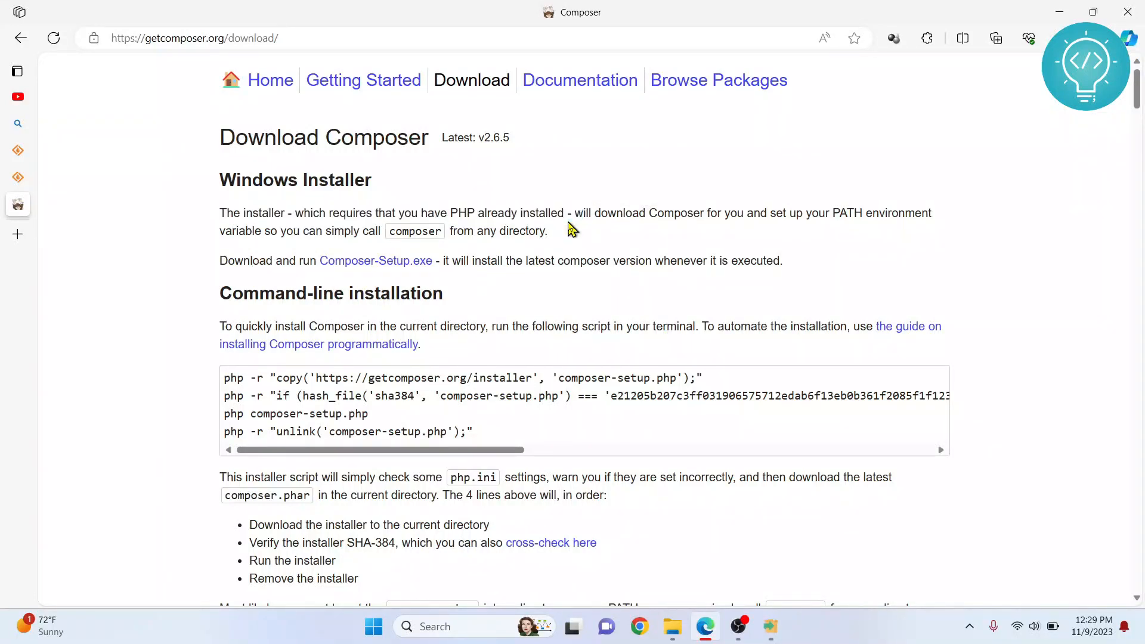
mouse_move(433, 210)
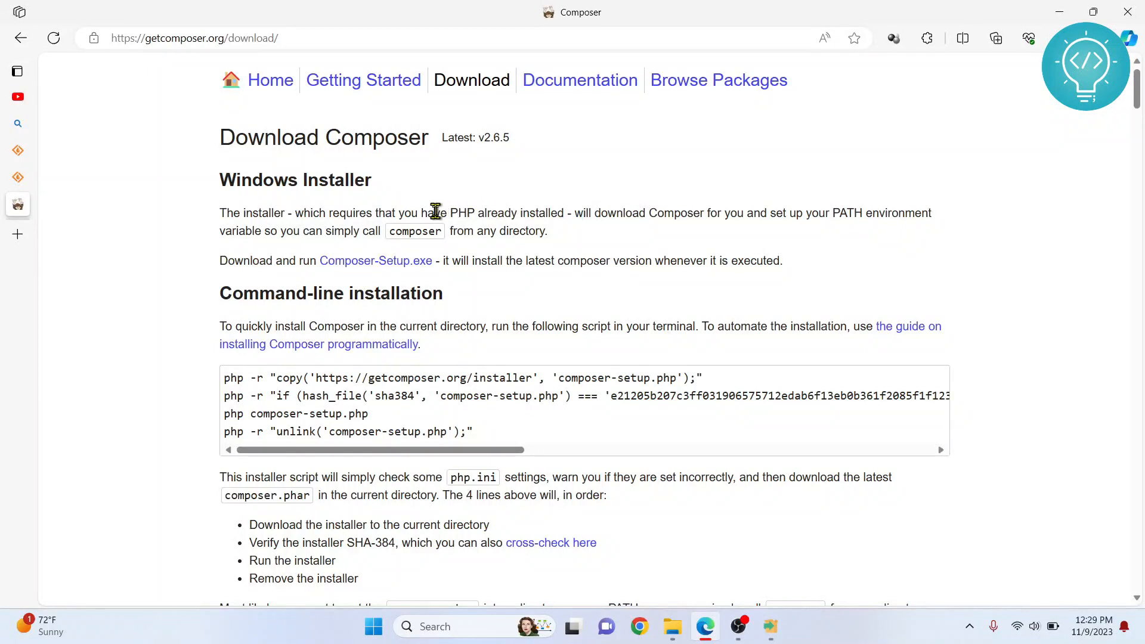
drag(435, 212, 575, 212)
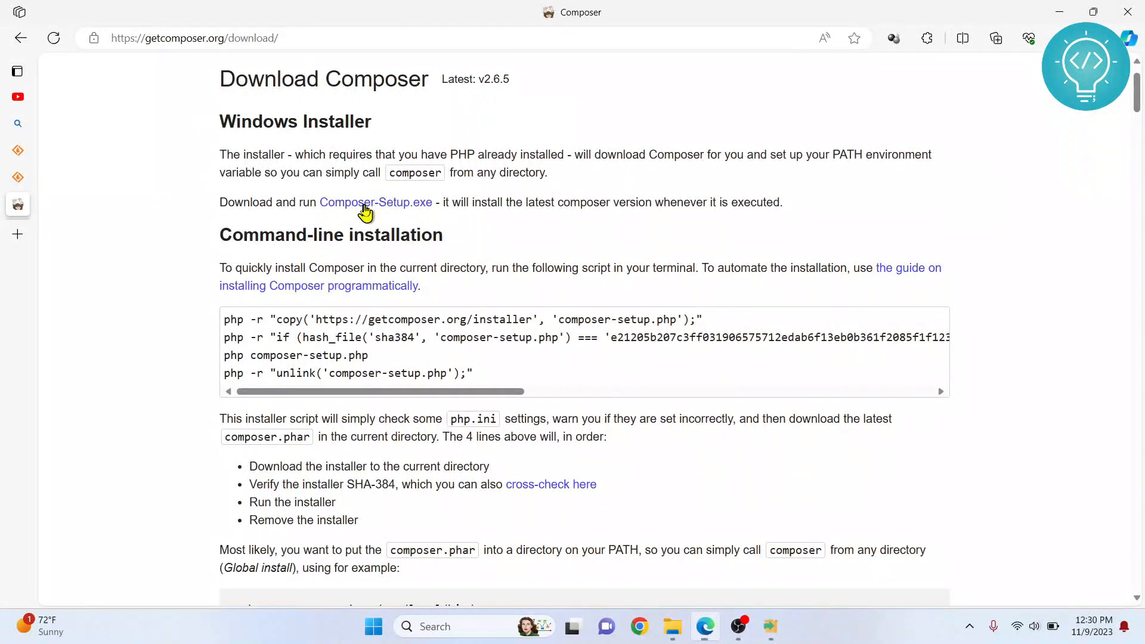
- Download Composer-Setup.exe, the Composer Windows installer
click(375, 203)
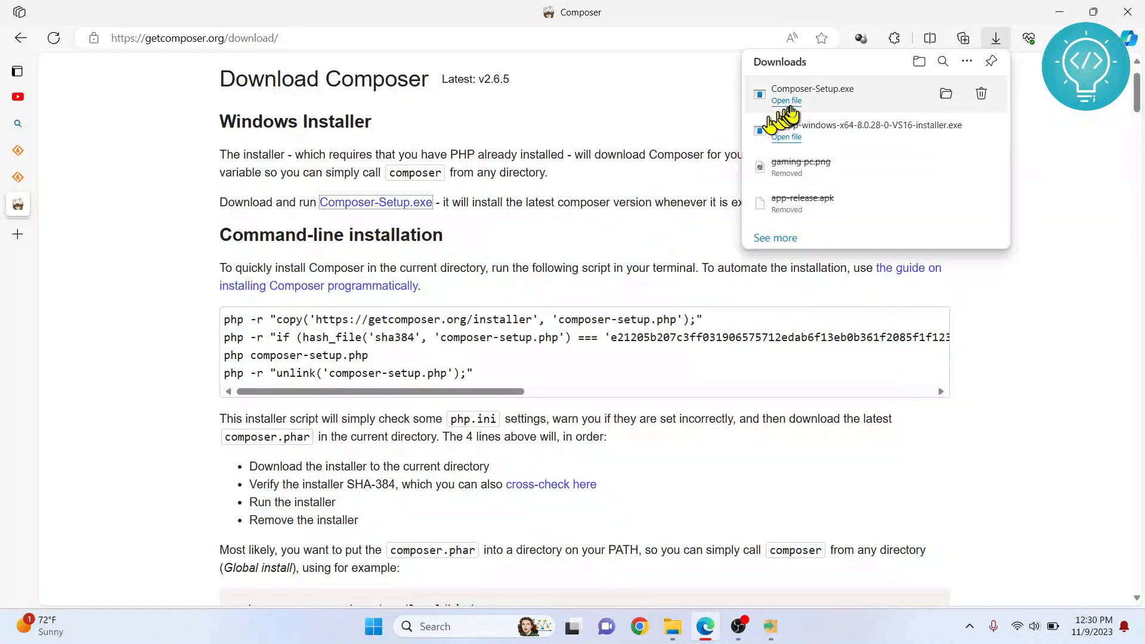
click(786, 137)
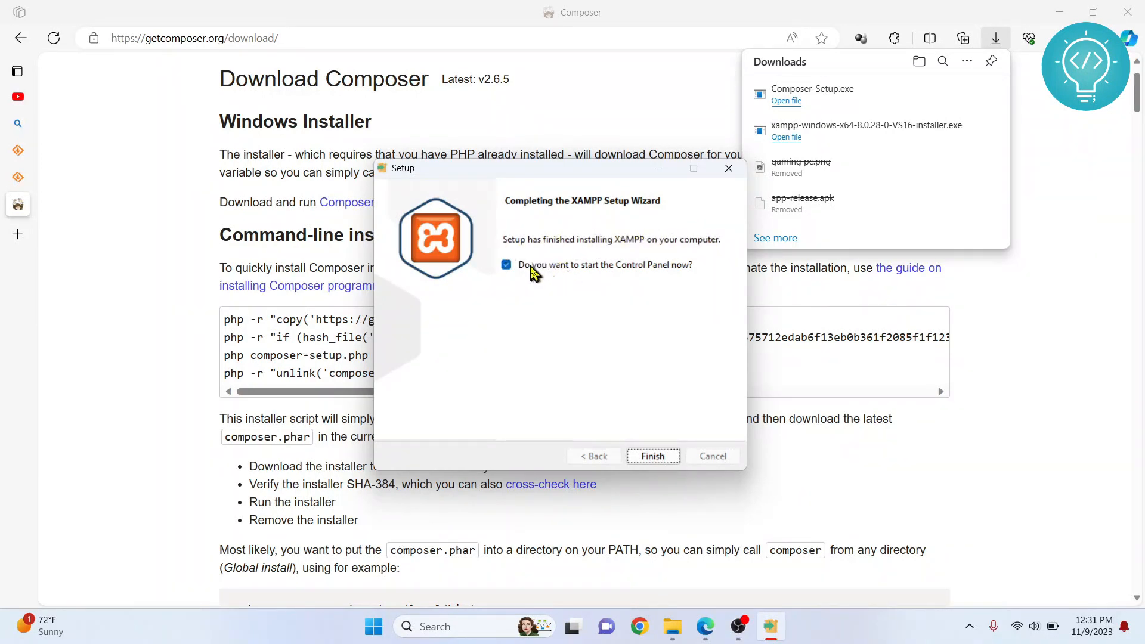
- Finish XAMPP Setup without starting the Control Panel, then show Edge's downloads
click(506, 265)
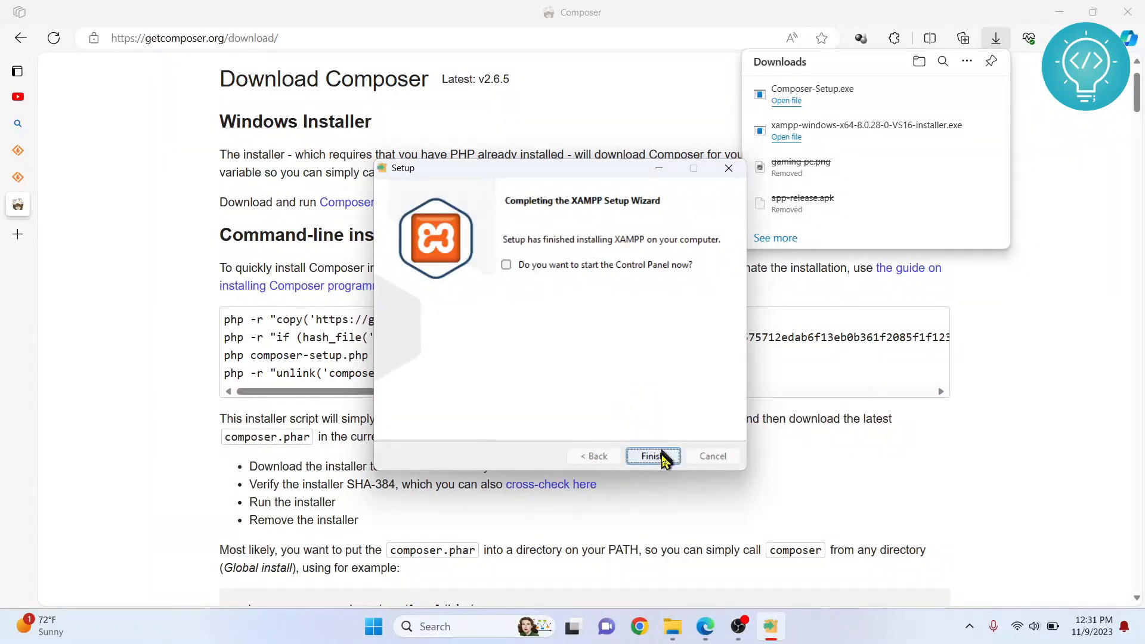
click(652, 456)
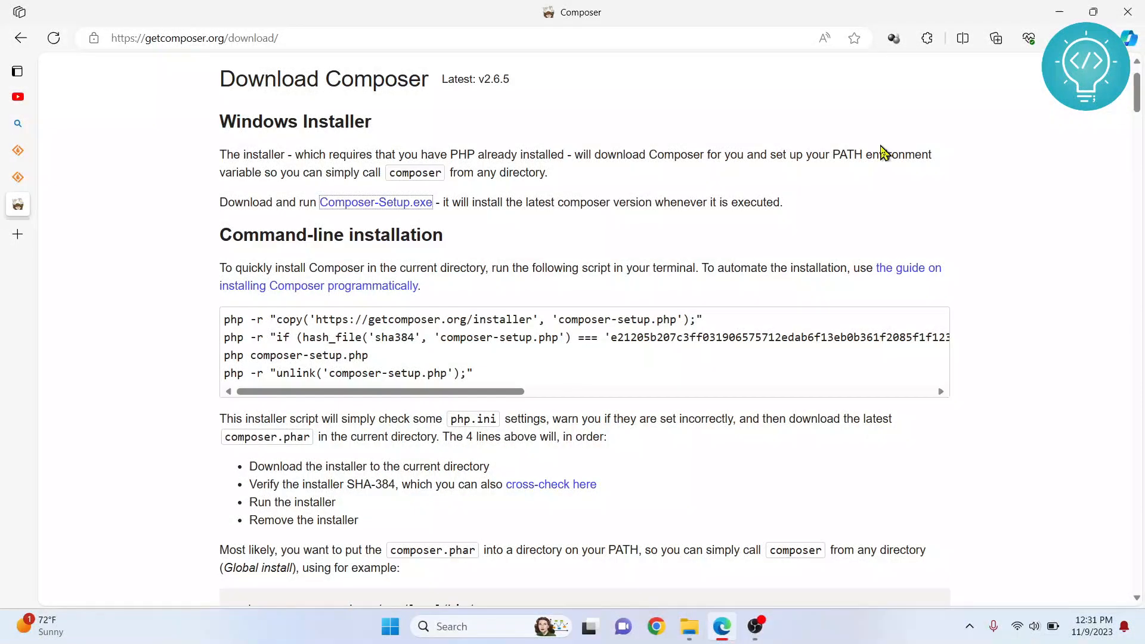
click(996, 38)
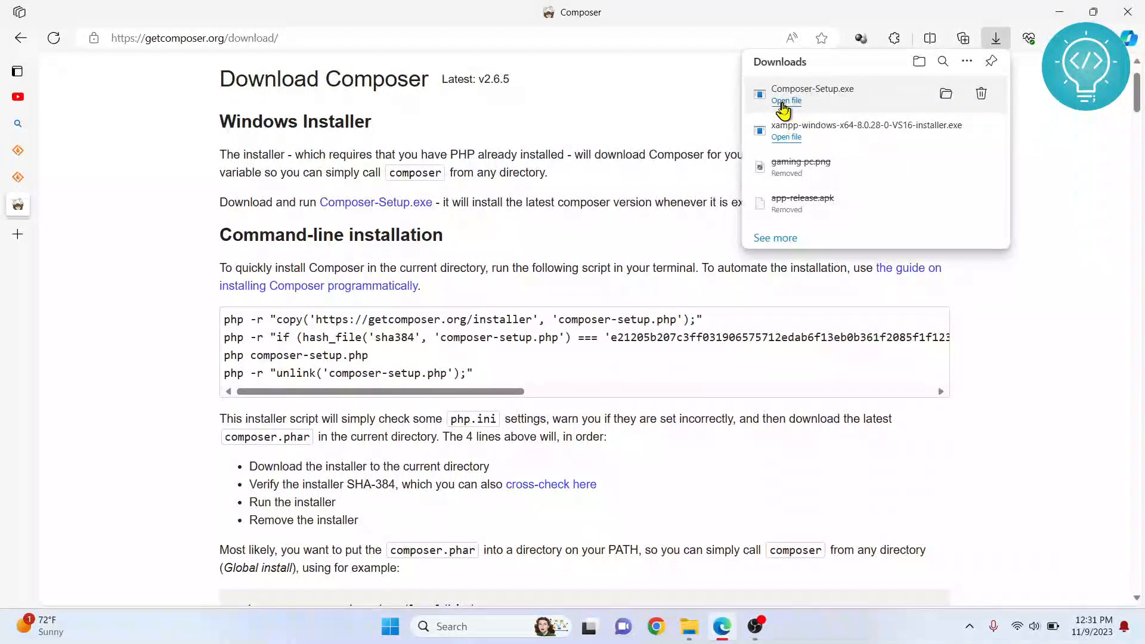
- Install Composer for all users using PHP from C:\xampp\php, with no proxy
click(786, 100)
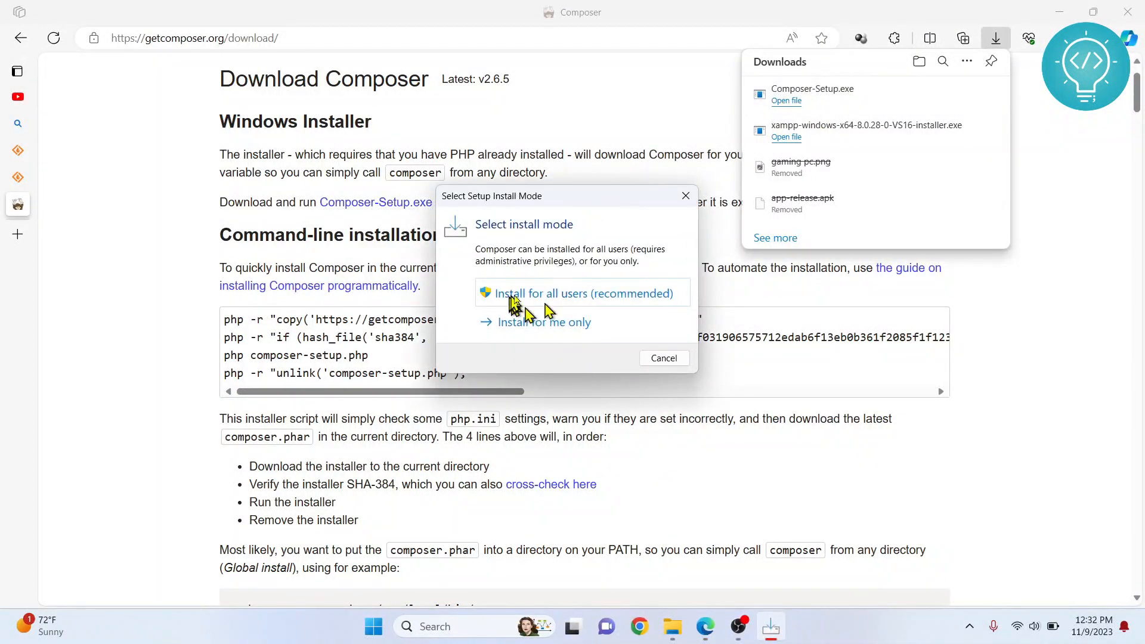
mouse_move(530, 298)
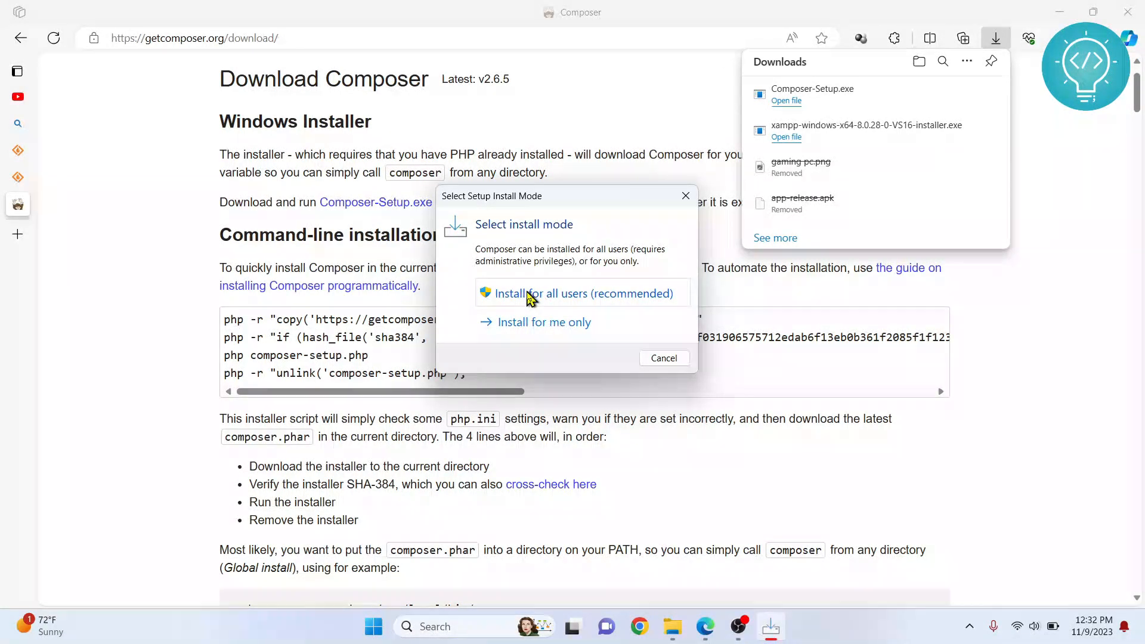
mouse_move(549, 331)
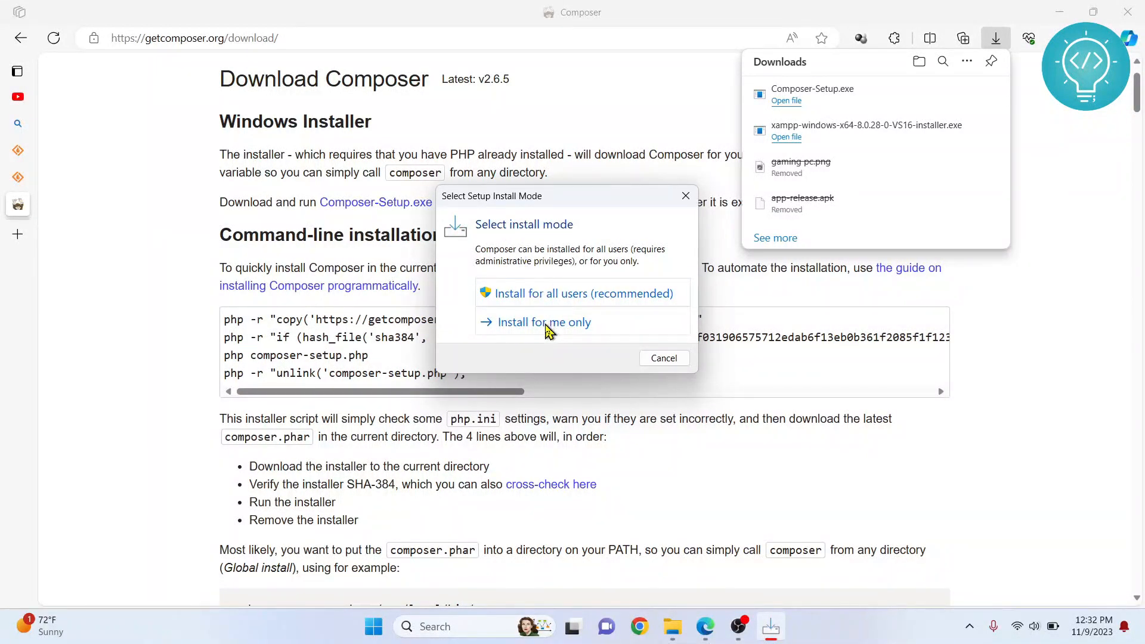
mouse_move(553, 299)
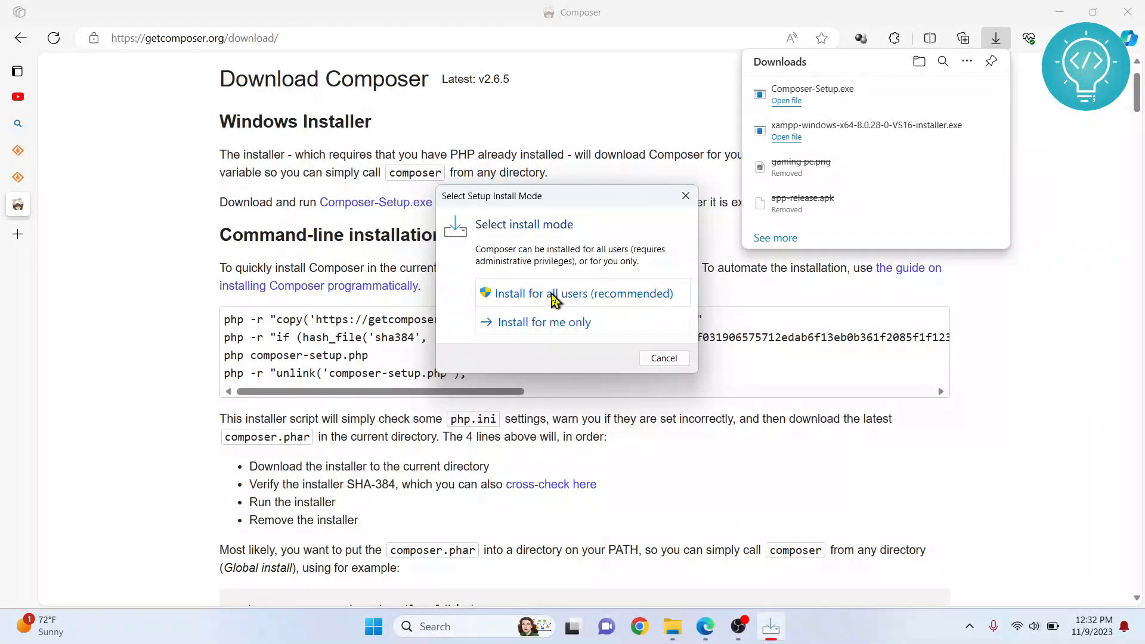
click(583, 293)
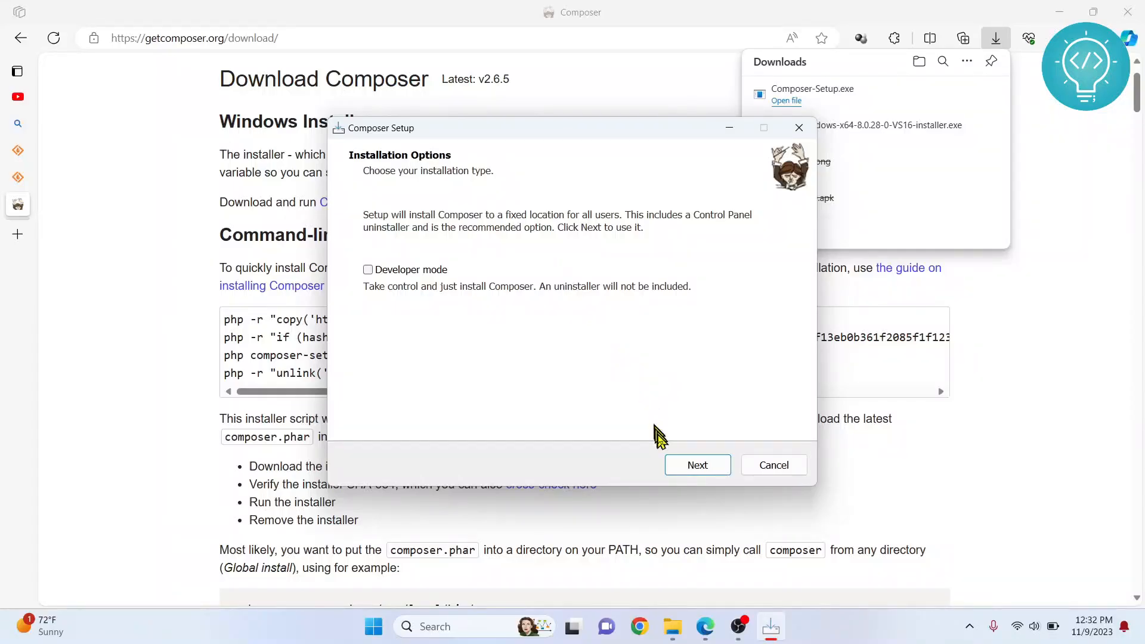
click(697, 465)
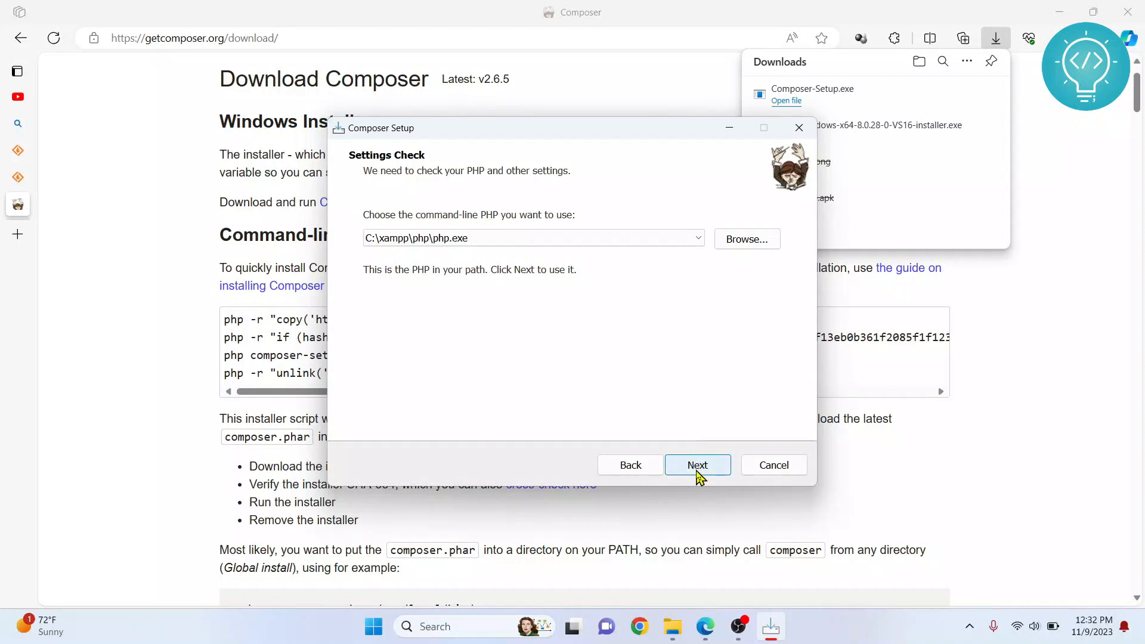
click(698, 465)
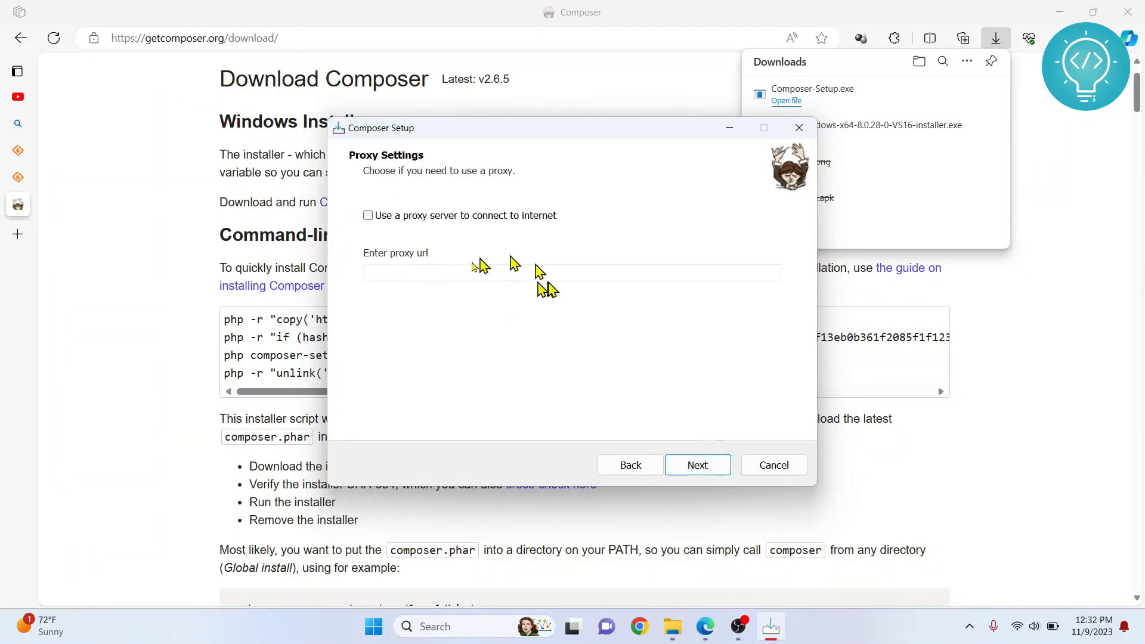
click(698, 465)
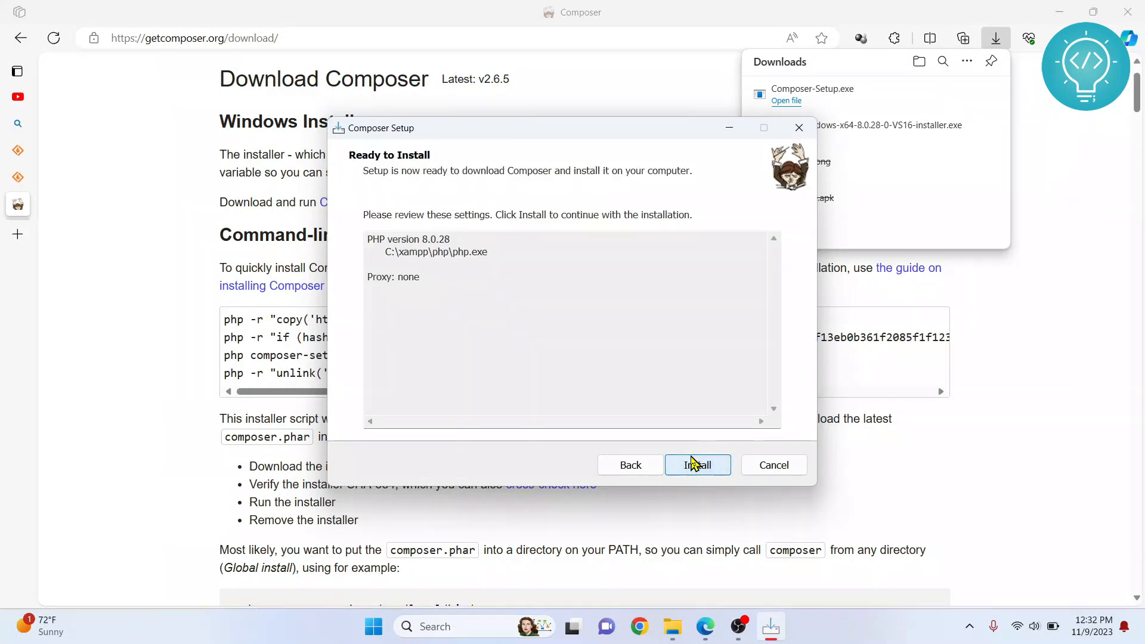
click(698, 465)
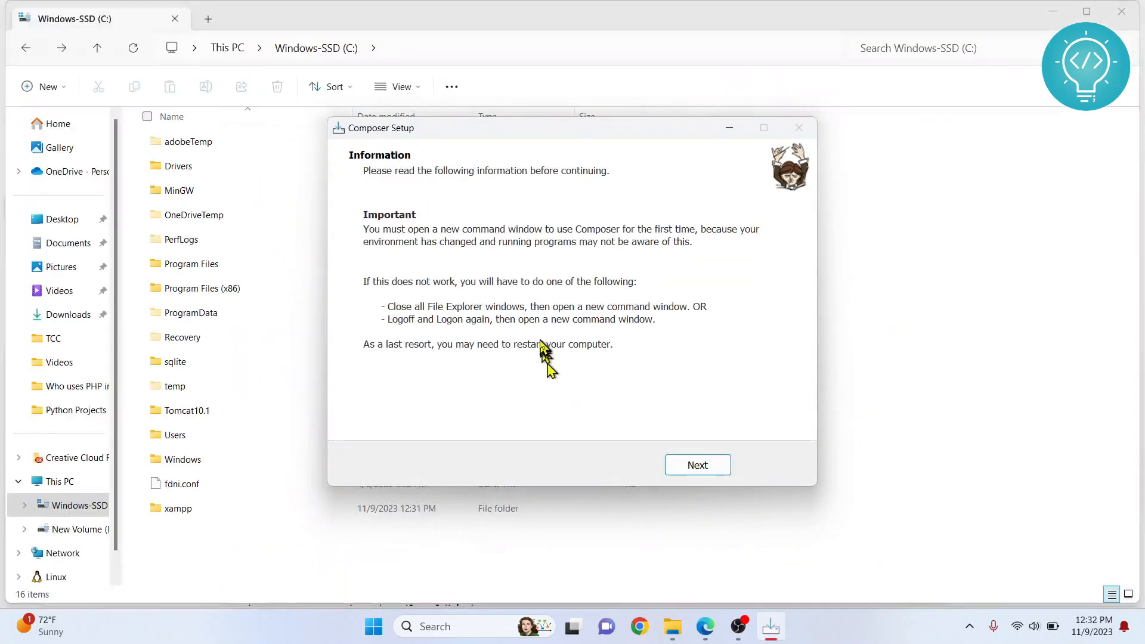
mouse_move(455, 340)
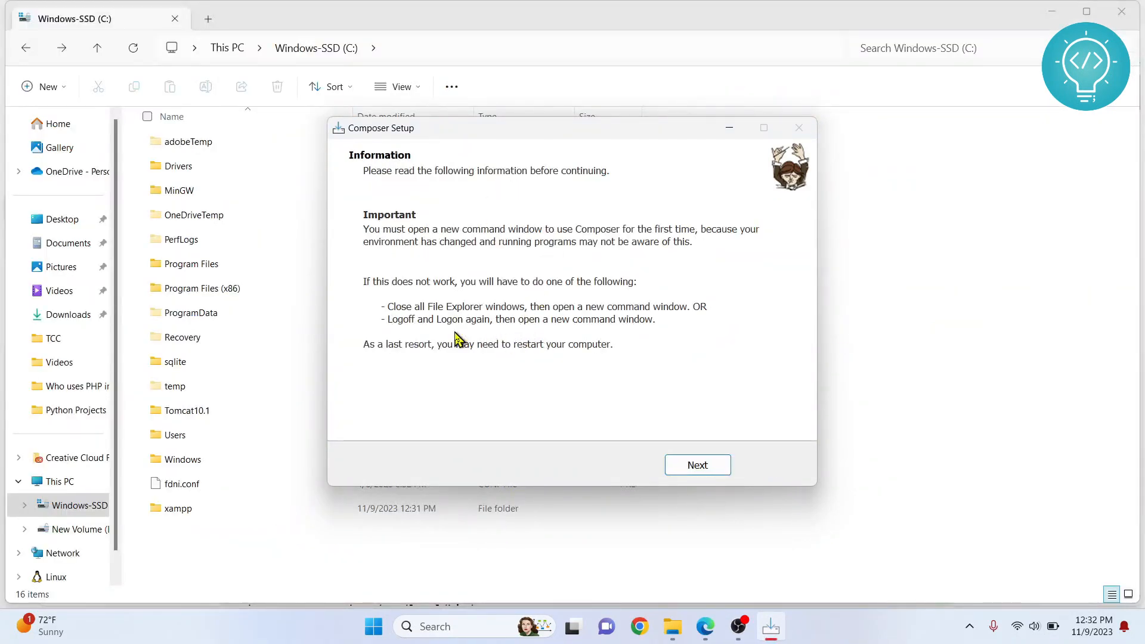
mouse_move(373, 253)
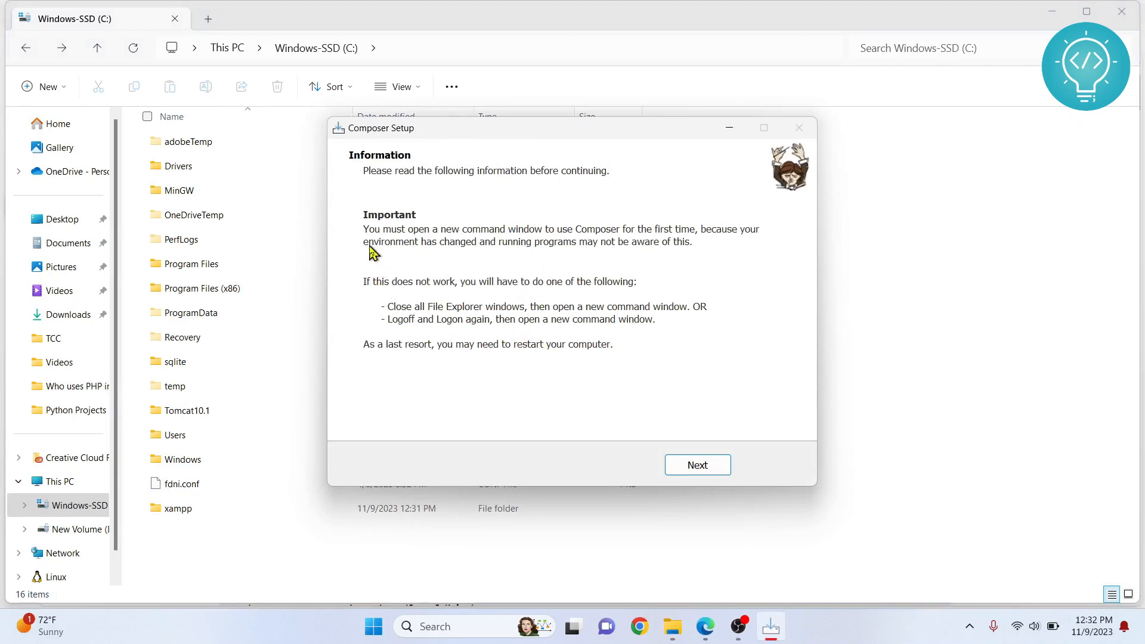
mouse_move(532, 370)
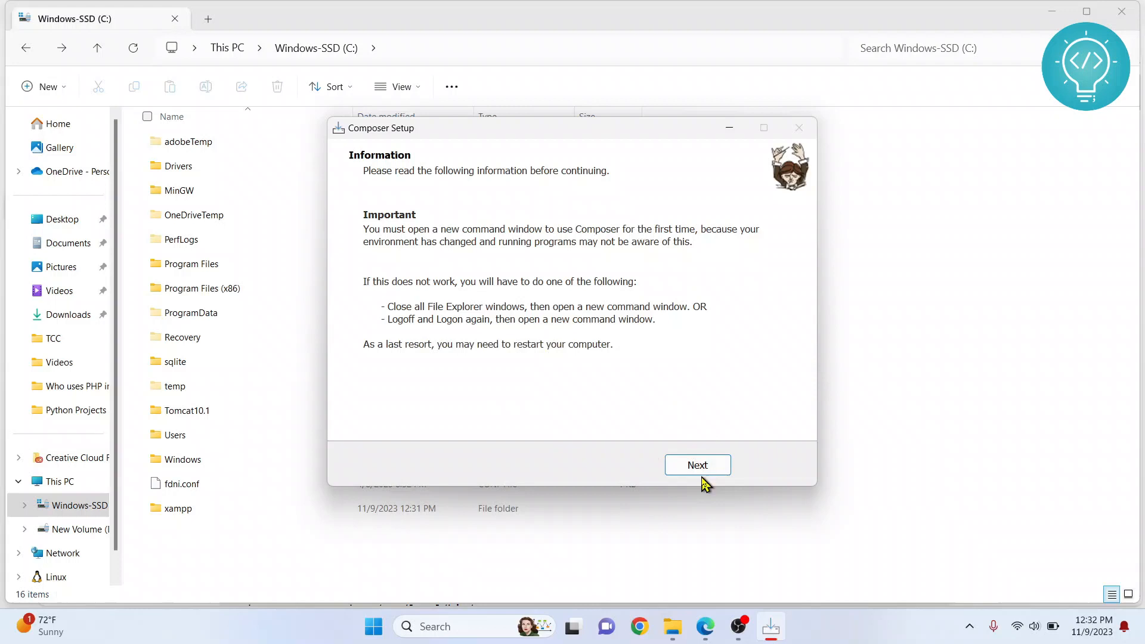
click(698, 465)
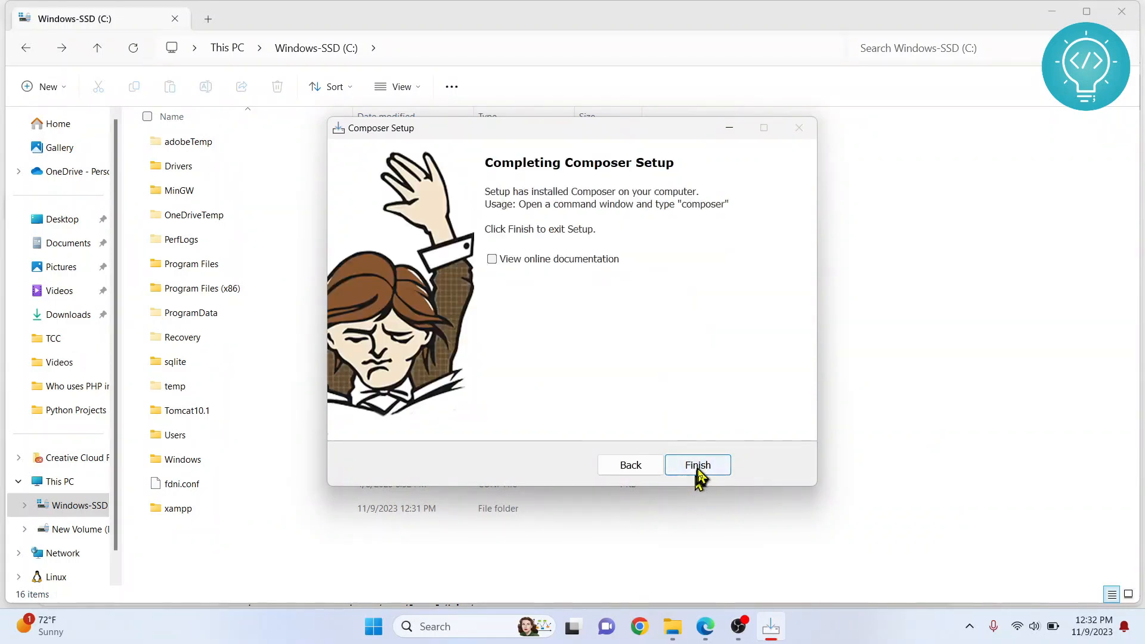
click(697, 465)
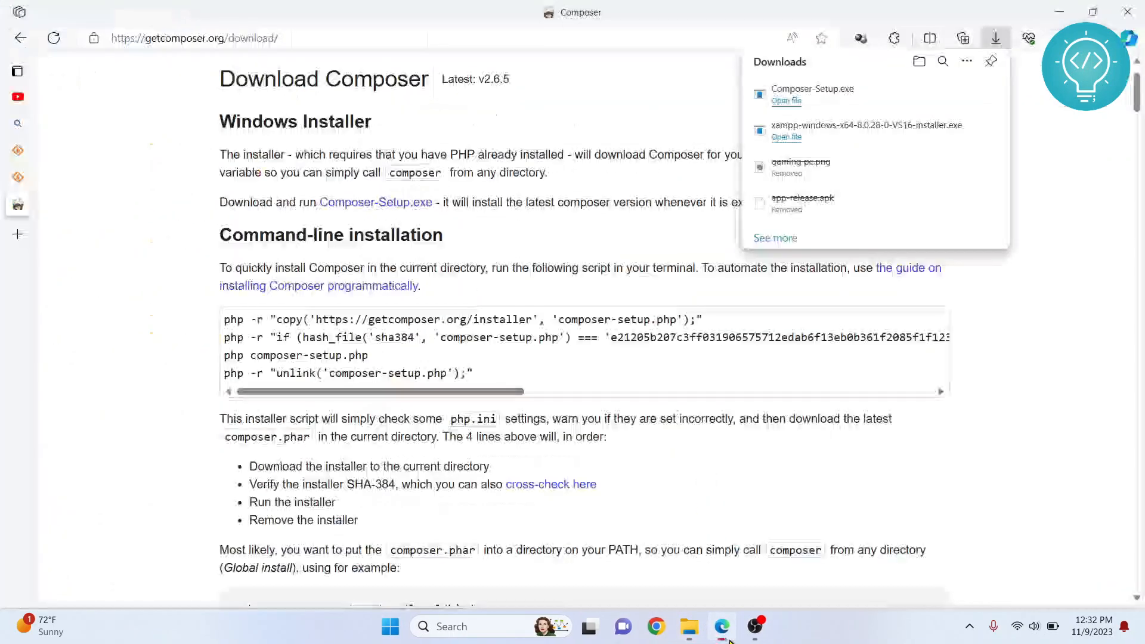
- Run composer in Command Prompt to confirm version 2.6.5 and scroll its command list
click(594, 419)
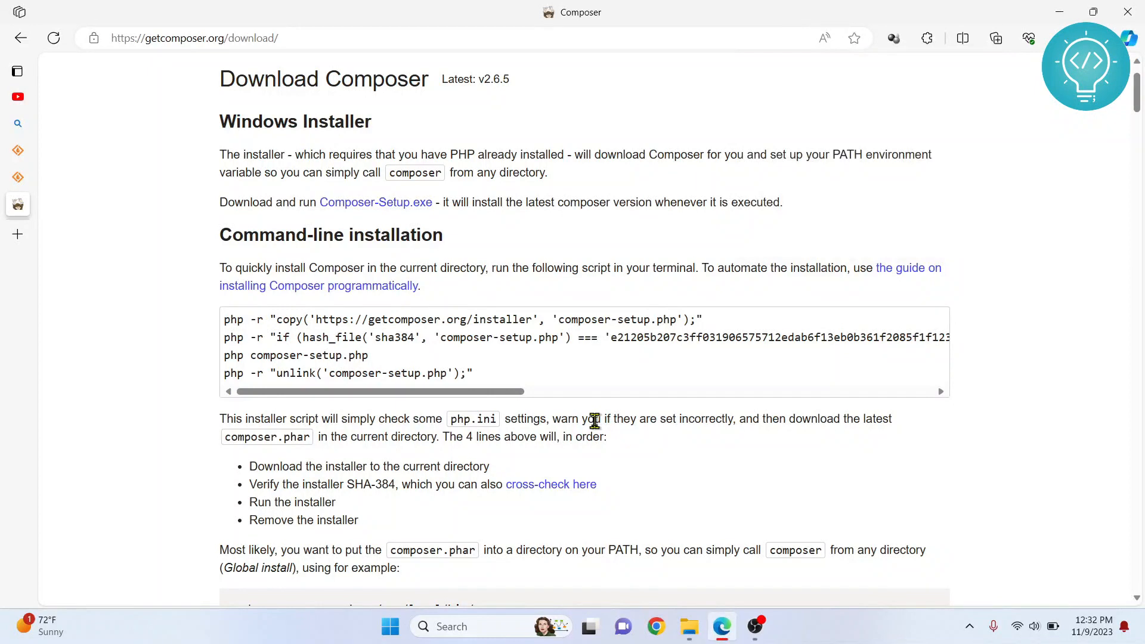
text(cmd)
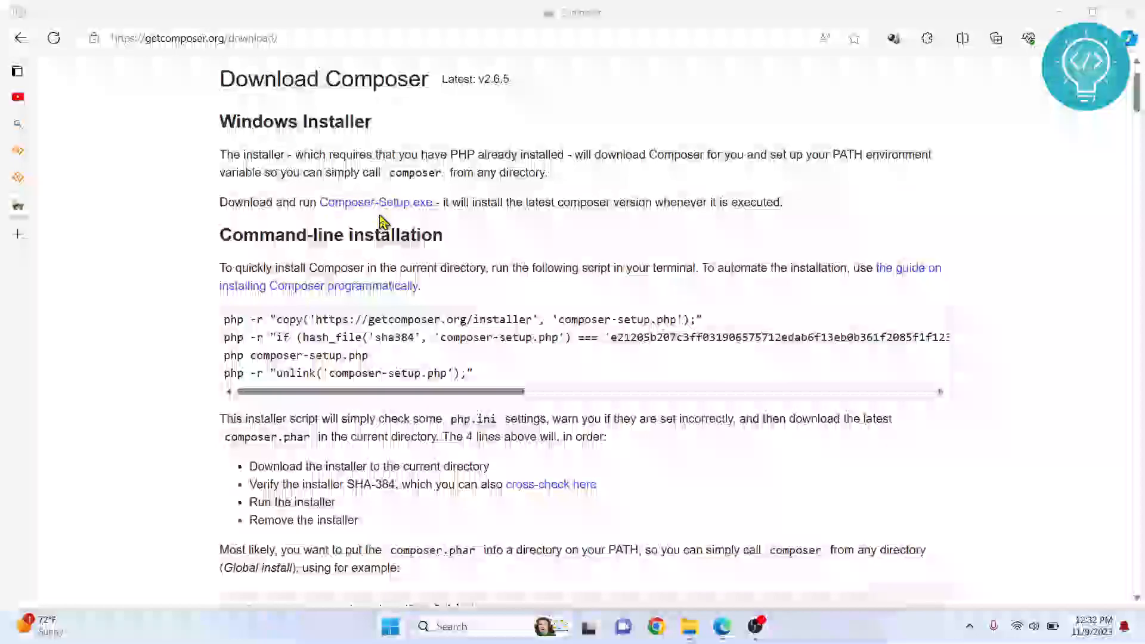
click(770, 625)
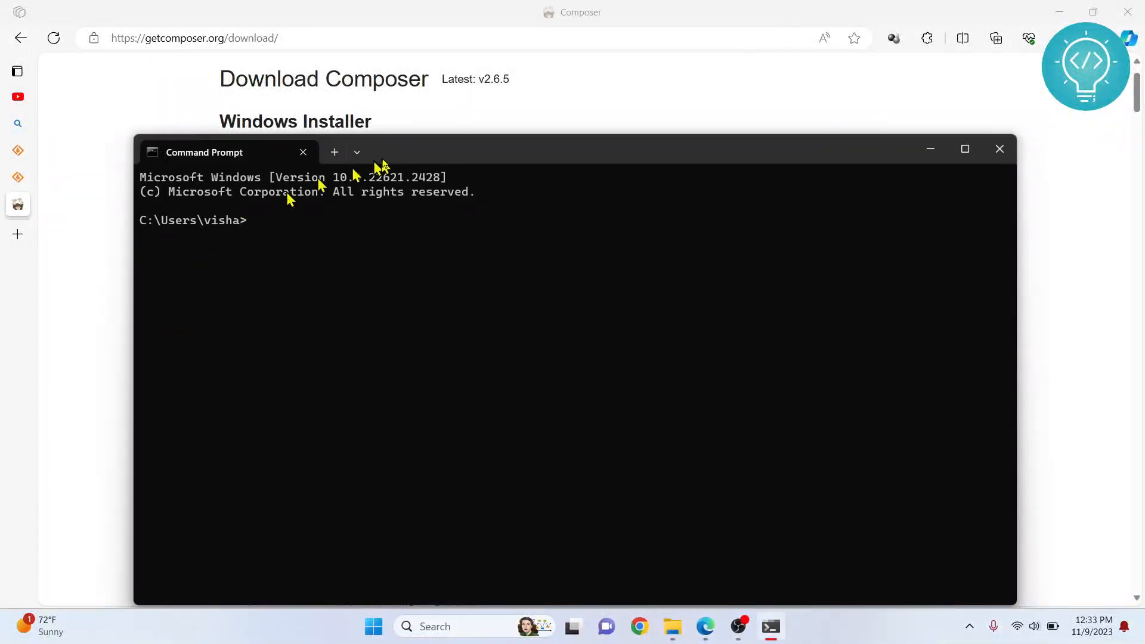
text(composer)
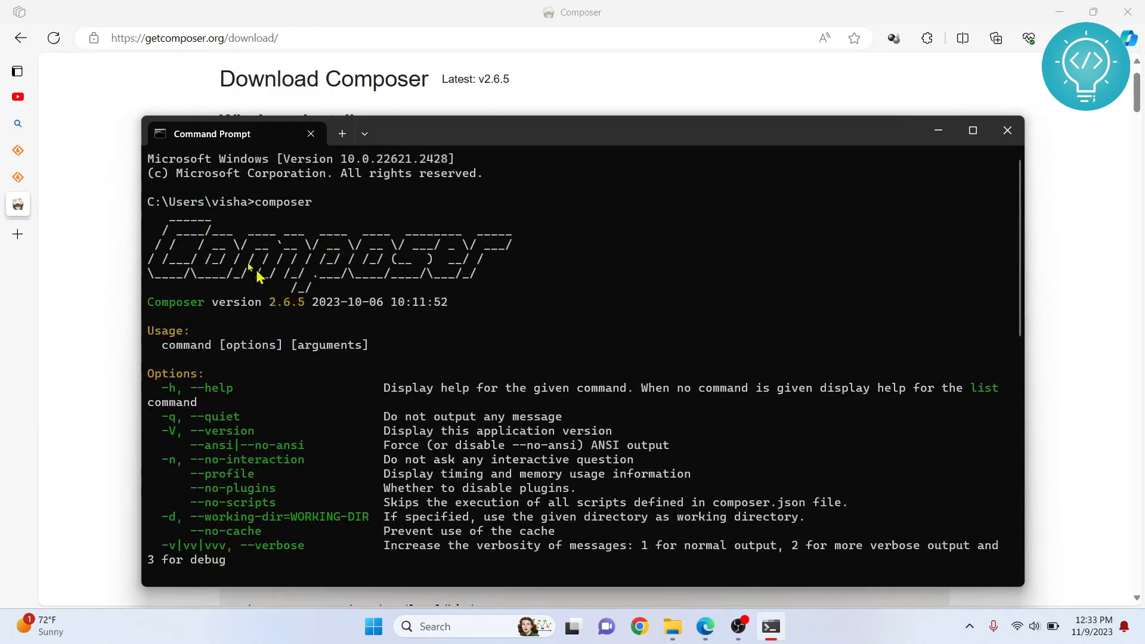
mouse_move(243, 434)
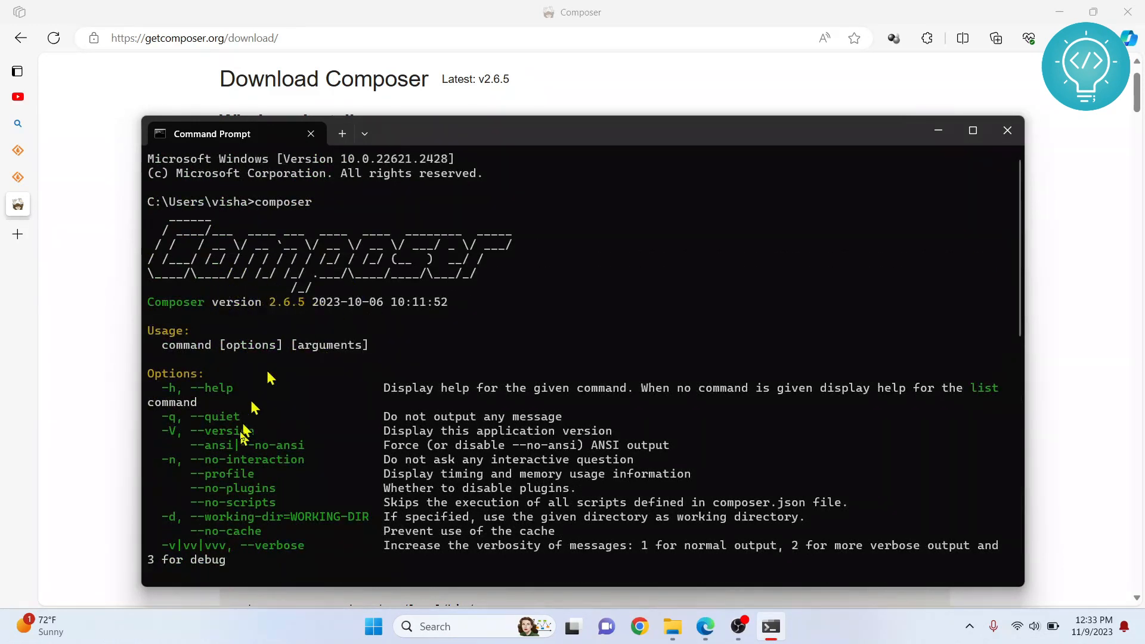
scroll(down, 3)
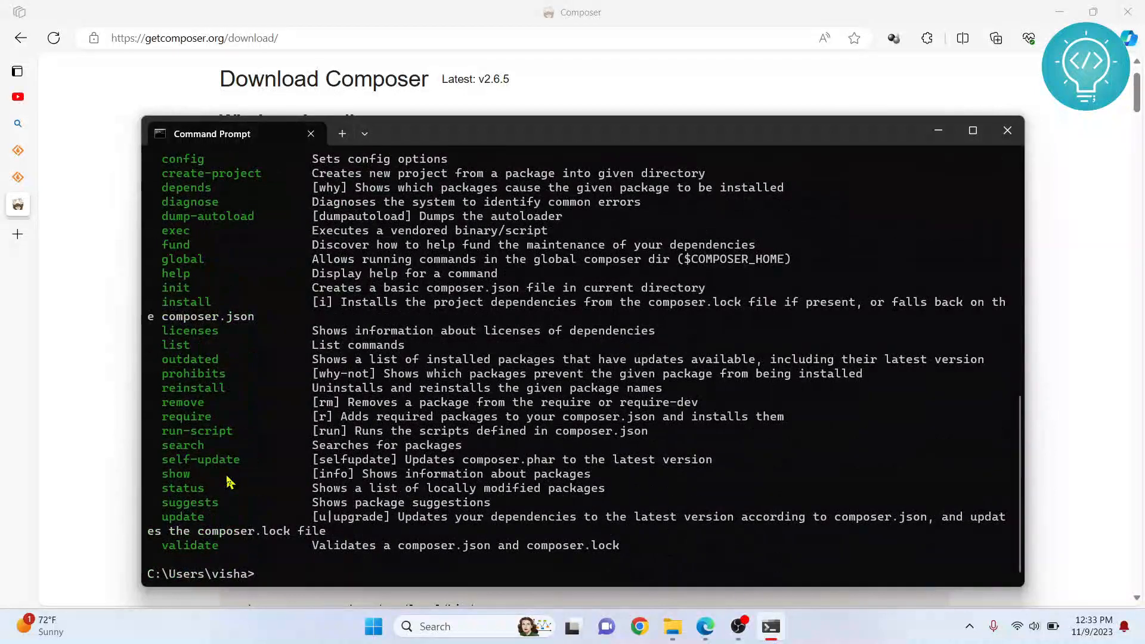
mouse_move(105, 391)
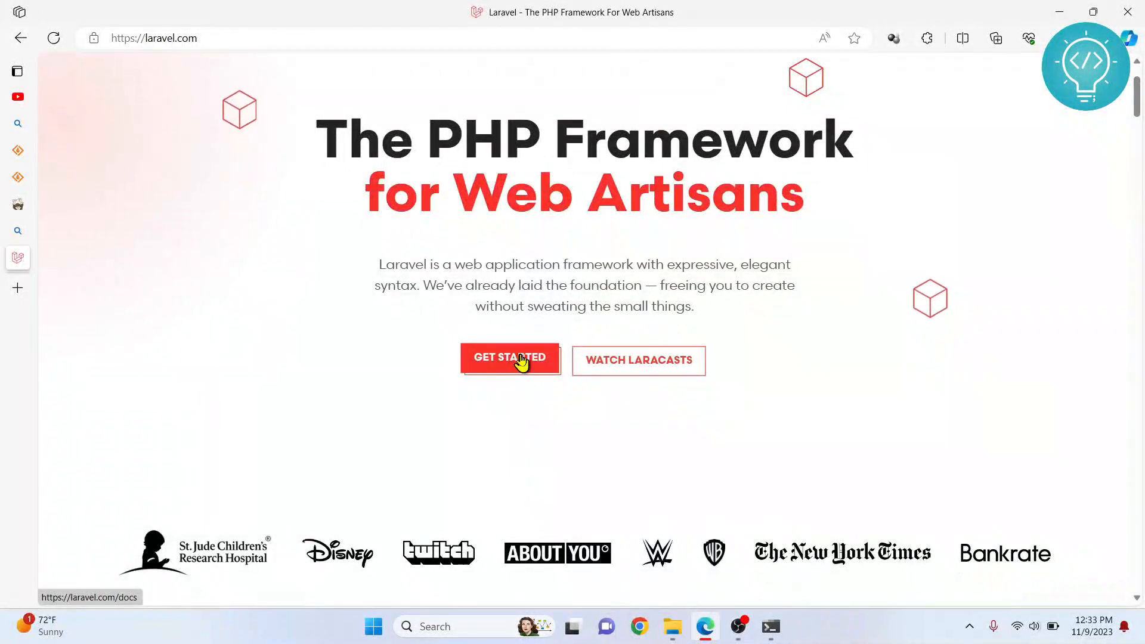
- Open Laravel's 10.x installation docs at the create-project command and close Command Prompt
click(511, 358)
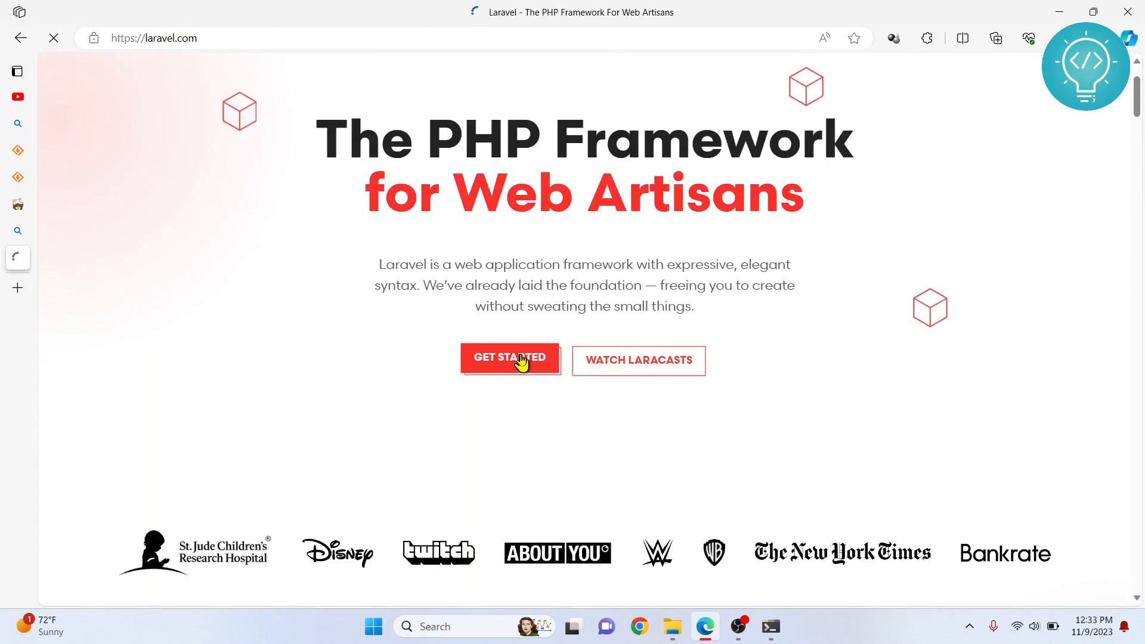
click(510, 358)
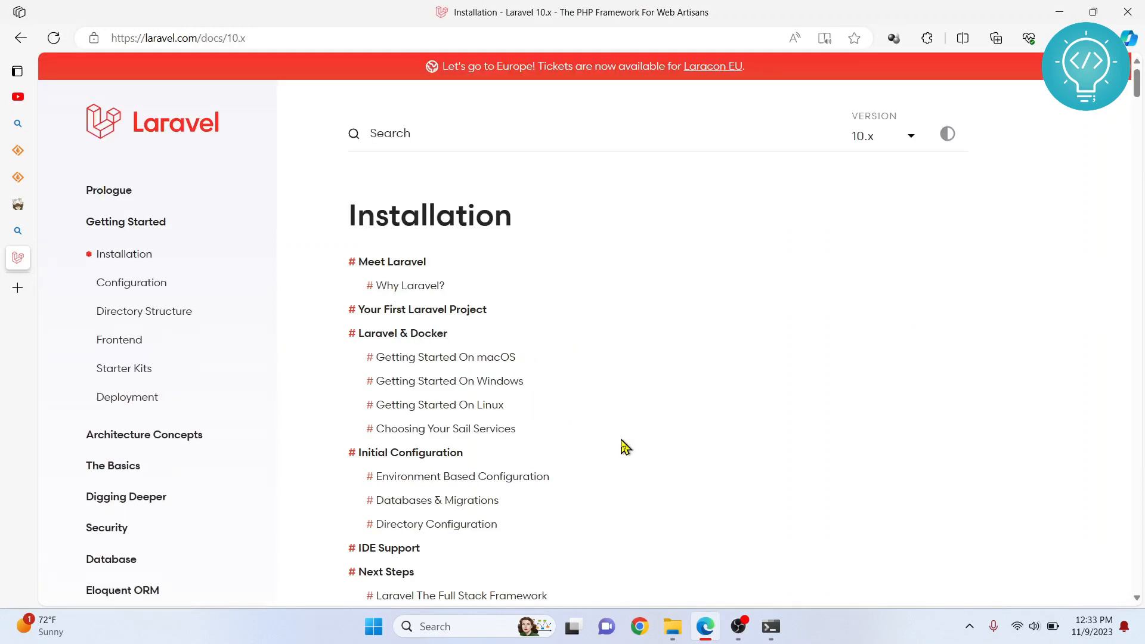
scroll(down, 3)
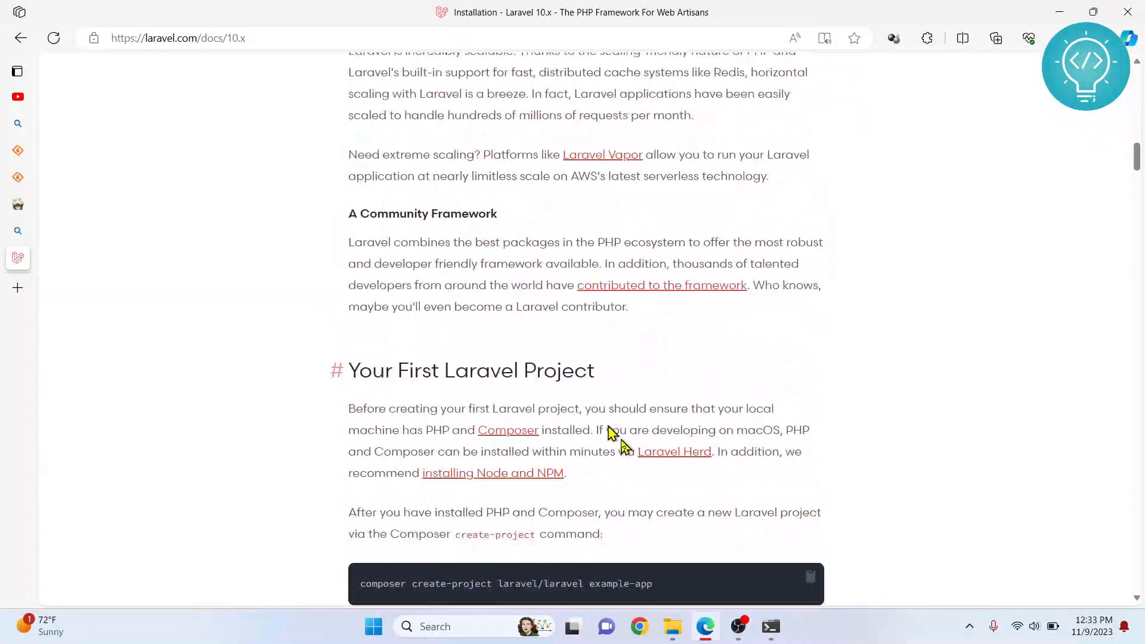
scroll(down, 3)
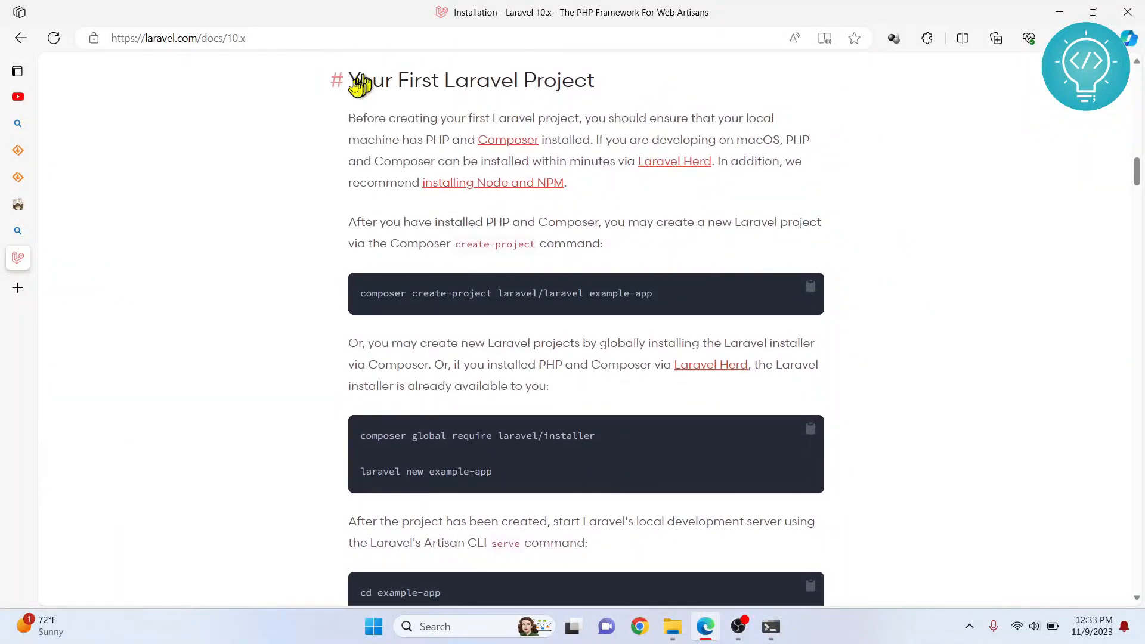
mouse_move(307, 103)
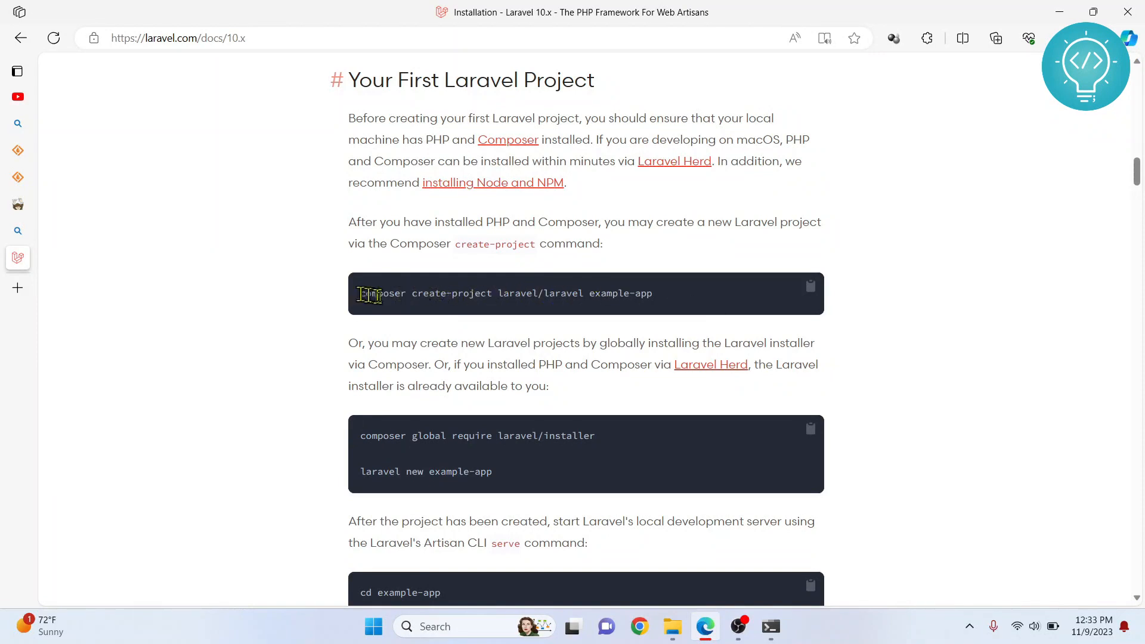
mouse_move(811, 290)
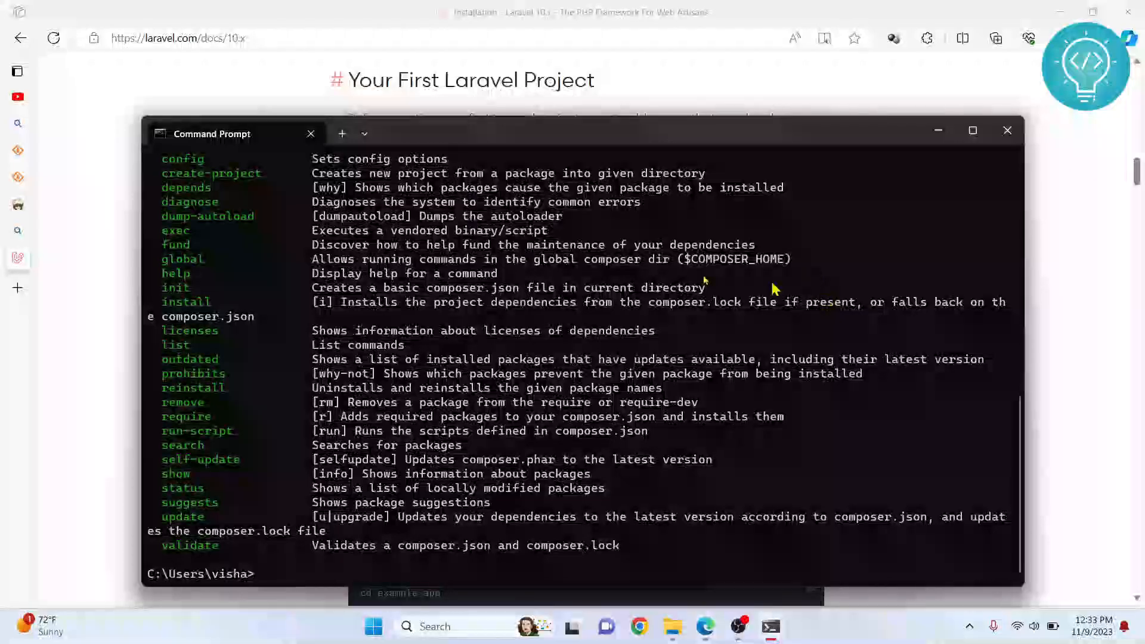
click(1007, 130)
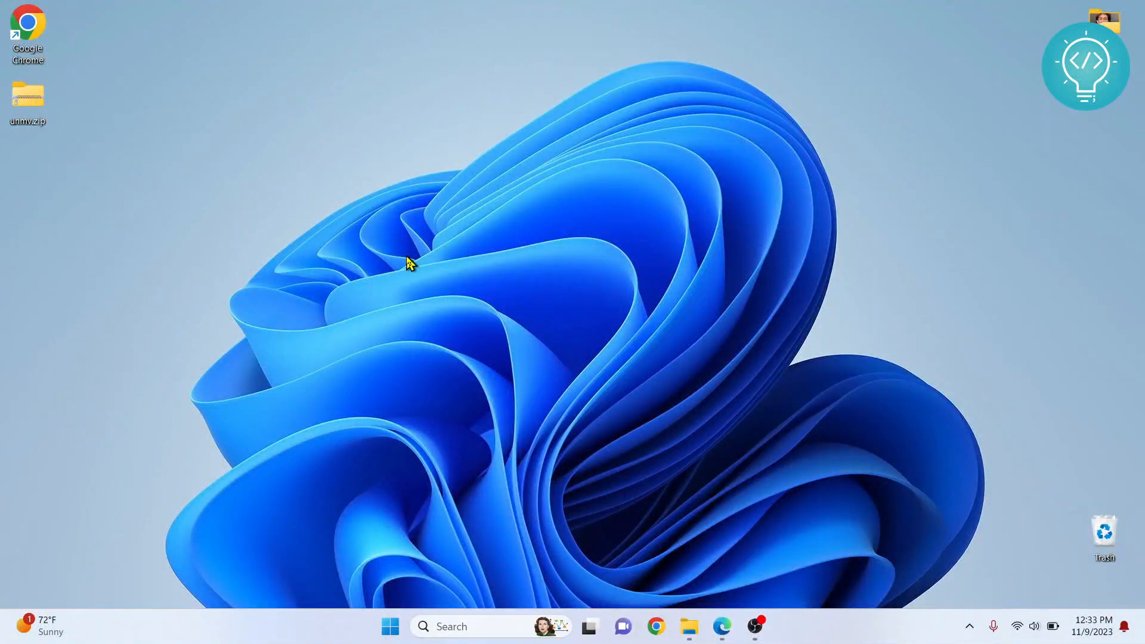
mouse_move(200, 170)
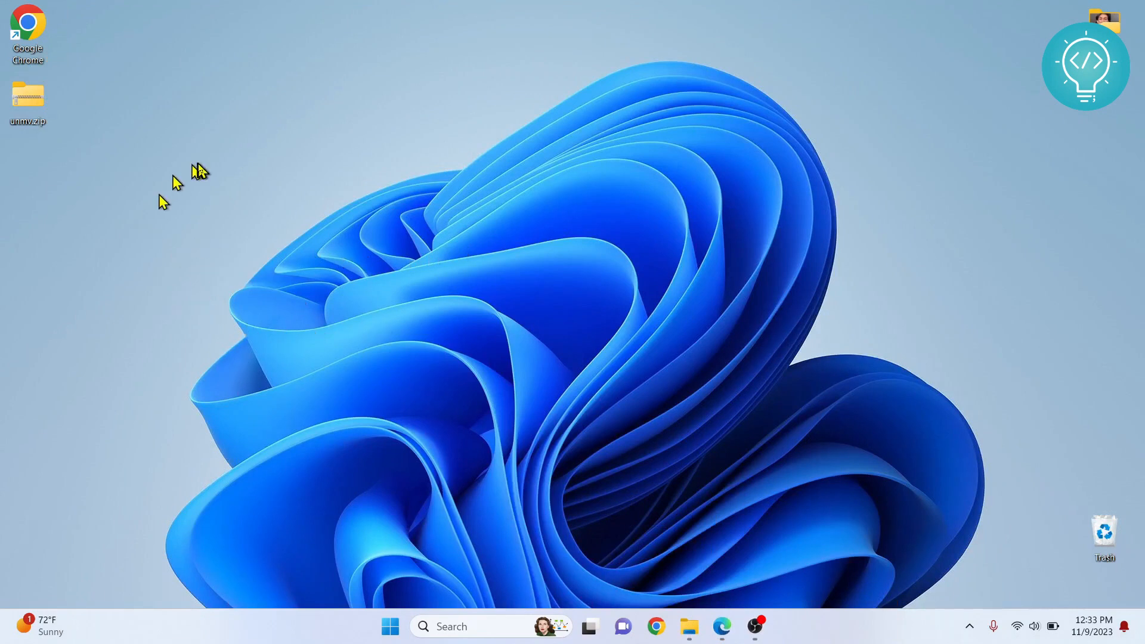
mouse_move(13, 136)
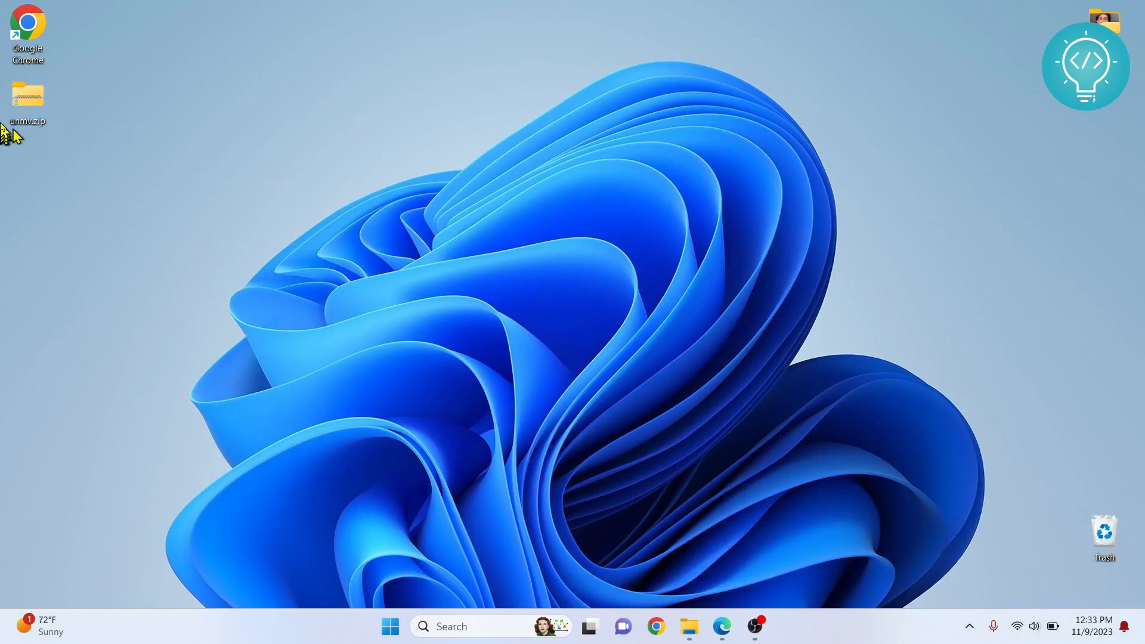
mouse_move(170, 165)
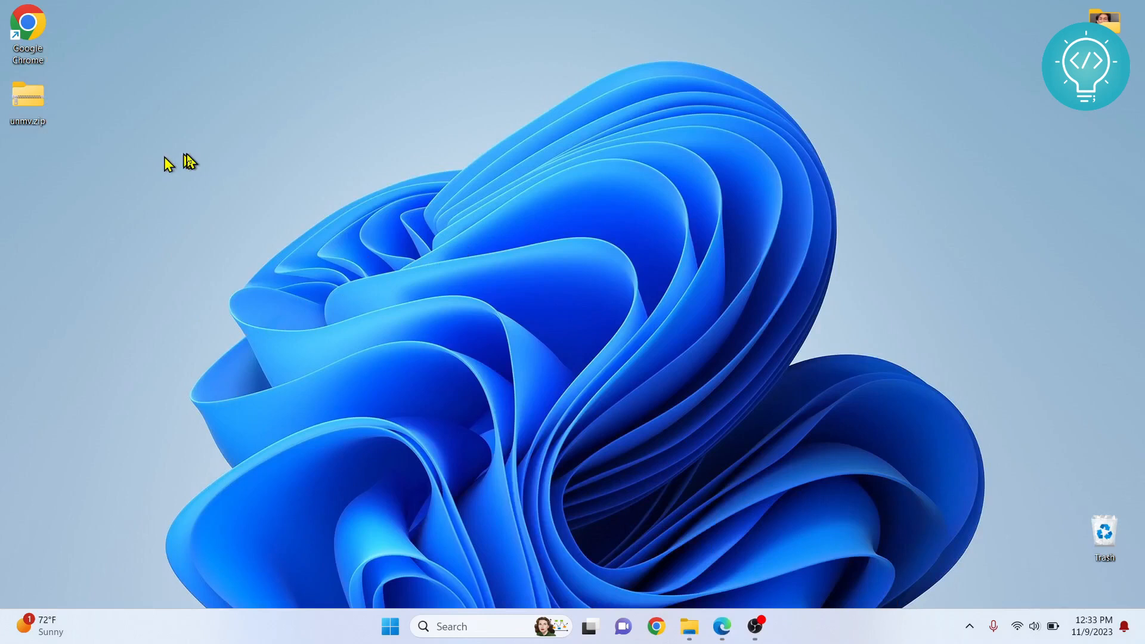
- Open PowerShell in the Desktop folder and run composer create-project laravel/laravel example-app
right_click(191, 161)
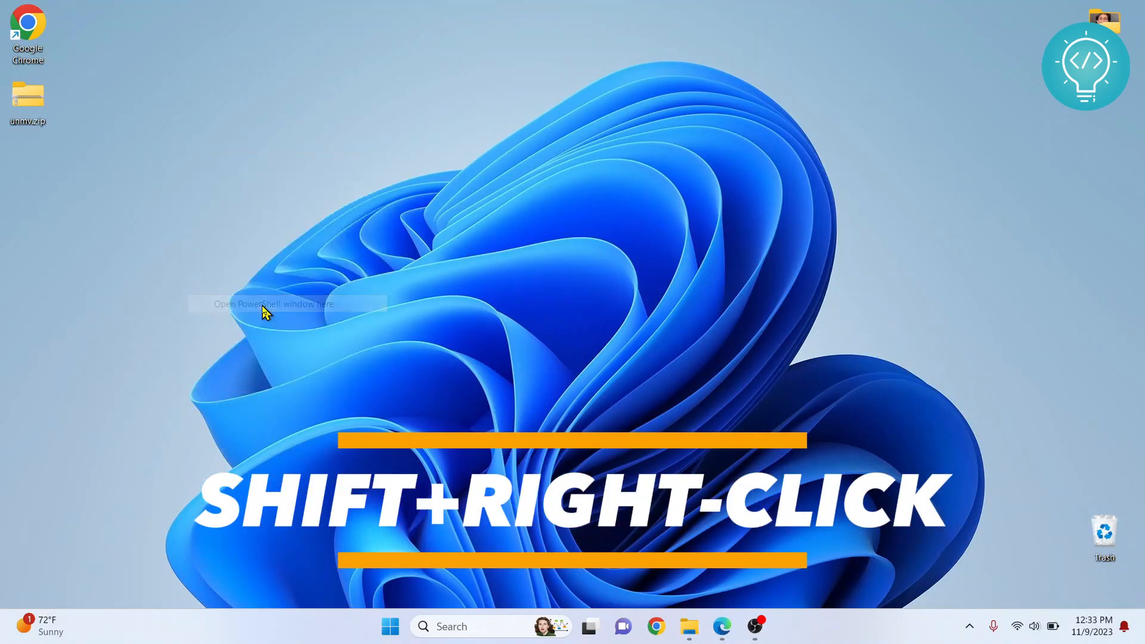
click(271, 304)
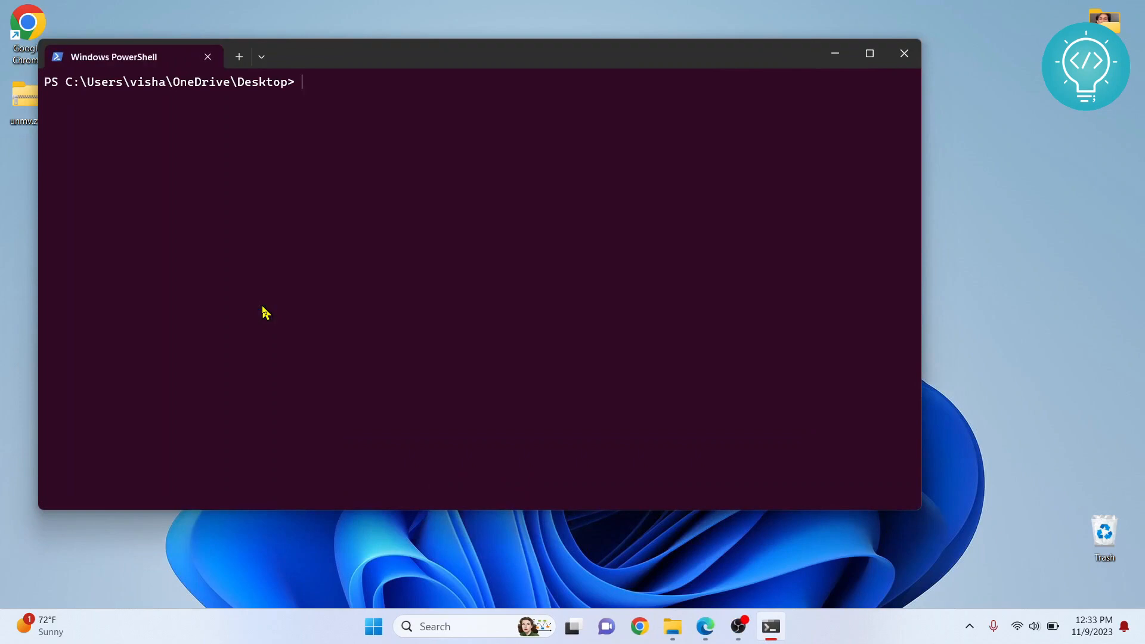
text(composer create-project laravel/laravel example-app)
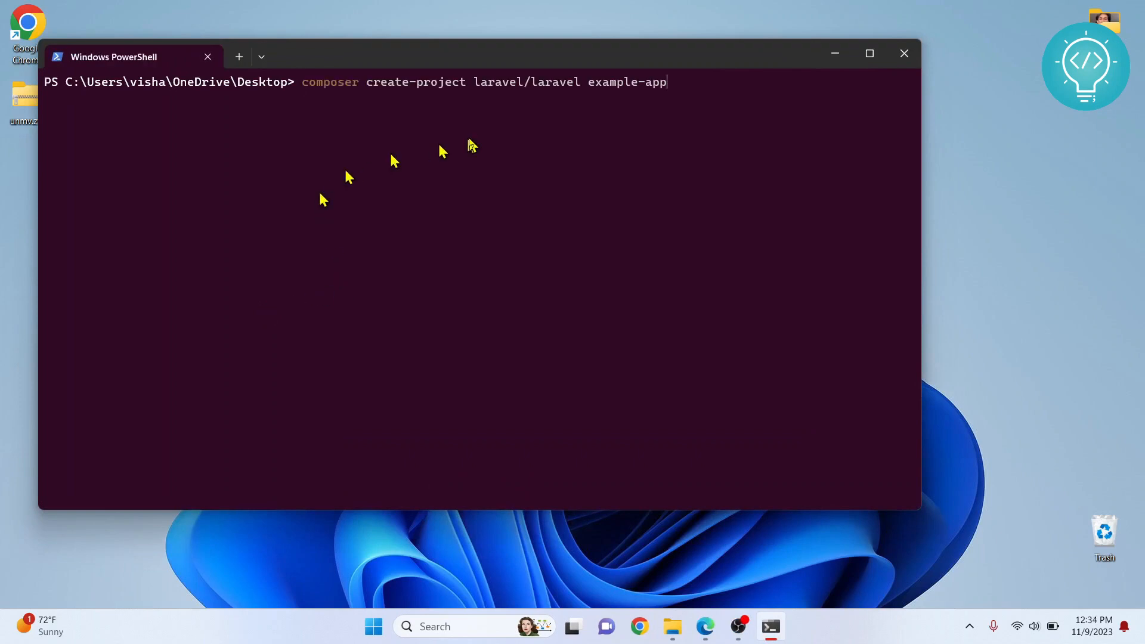
mouse_move(546, 124)
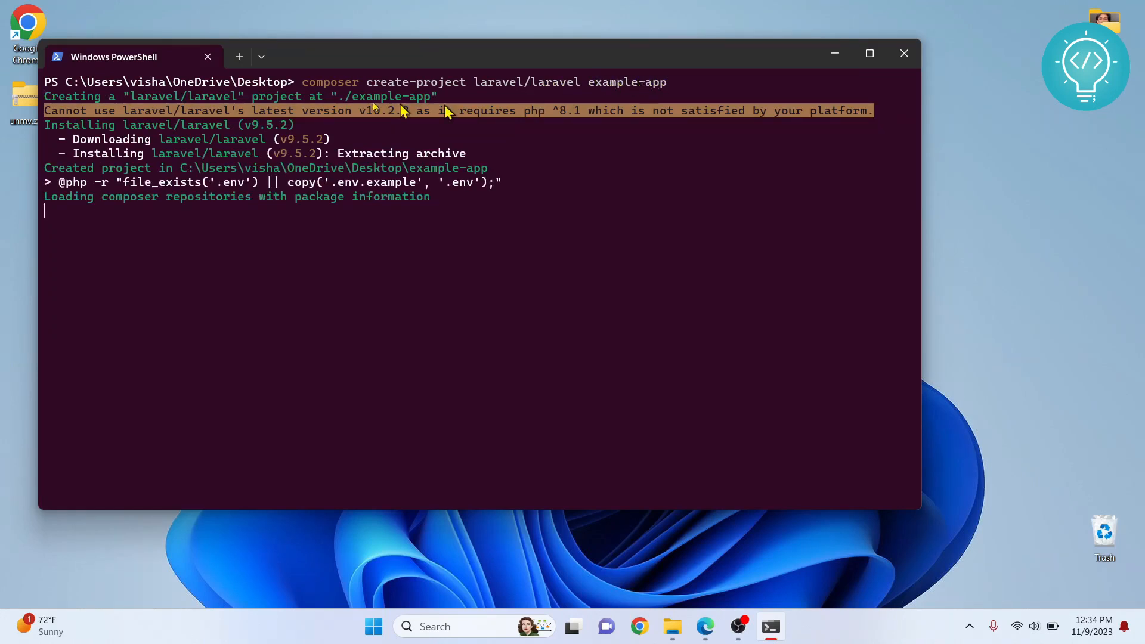
mouse_move(300, 101)
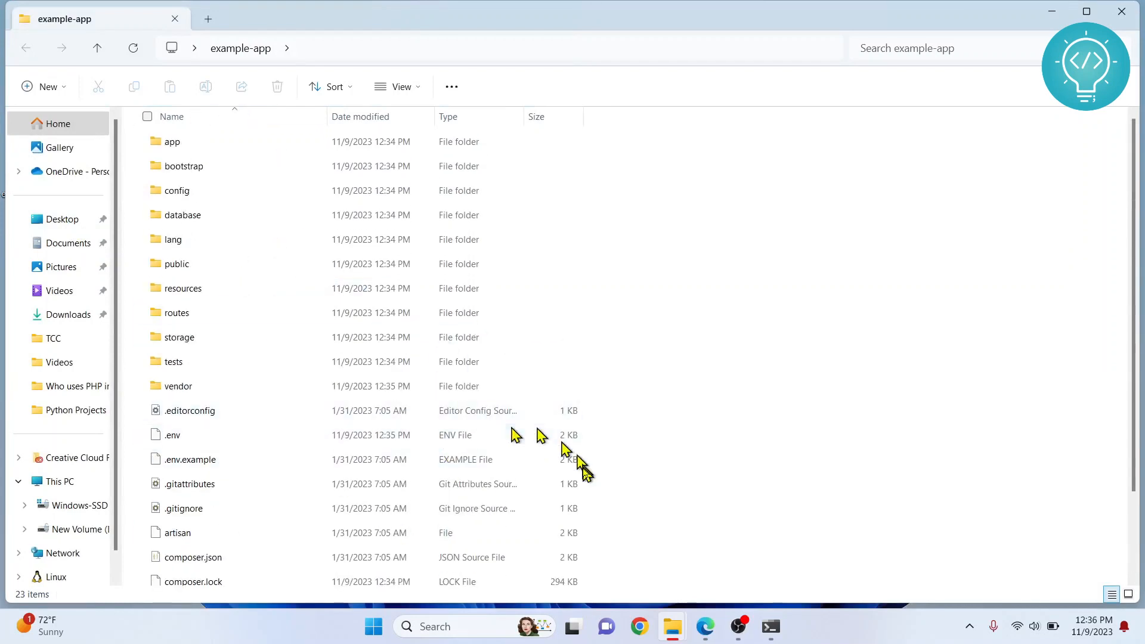
- Change into .\example-app\ in PowerShell and run php artisan serve
click(704, 642)
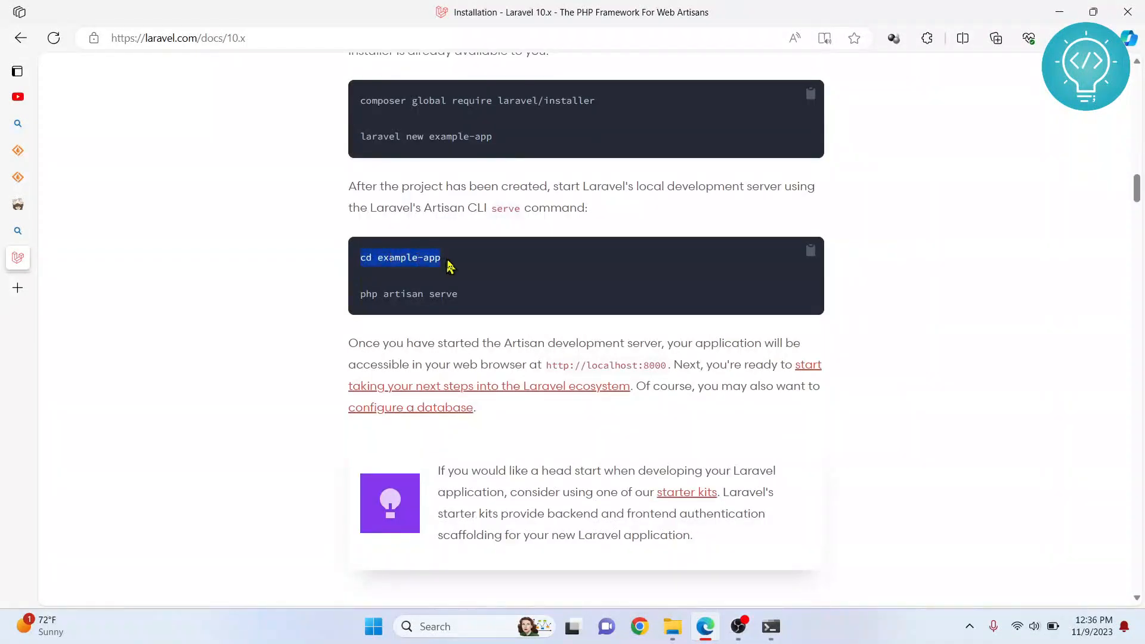
key(Alt+Tab)
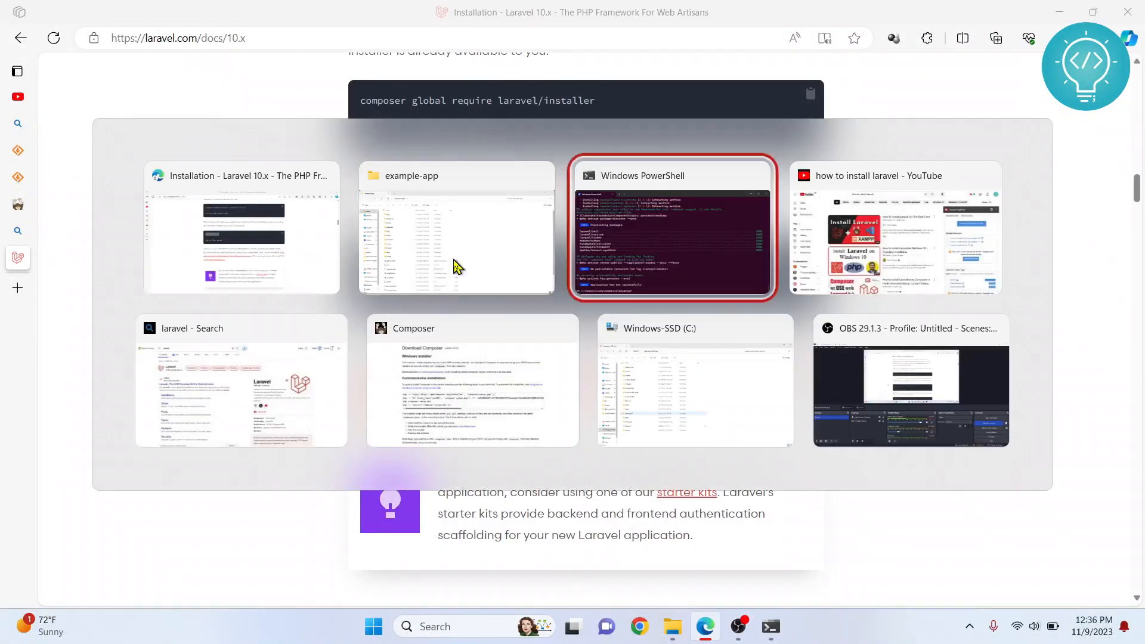
click(672, 229)
text(cd)
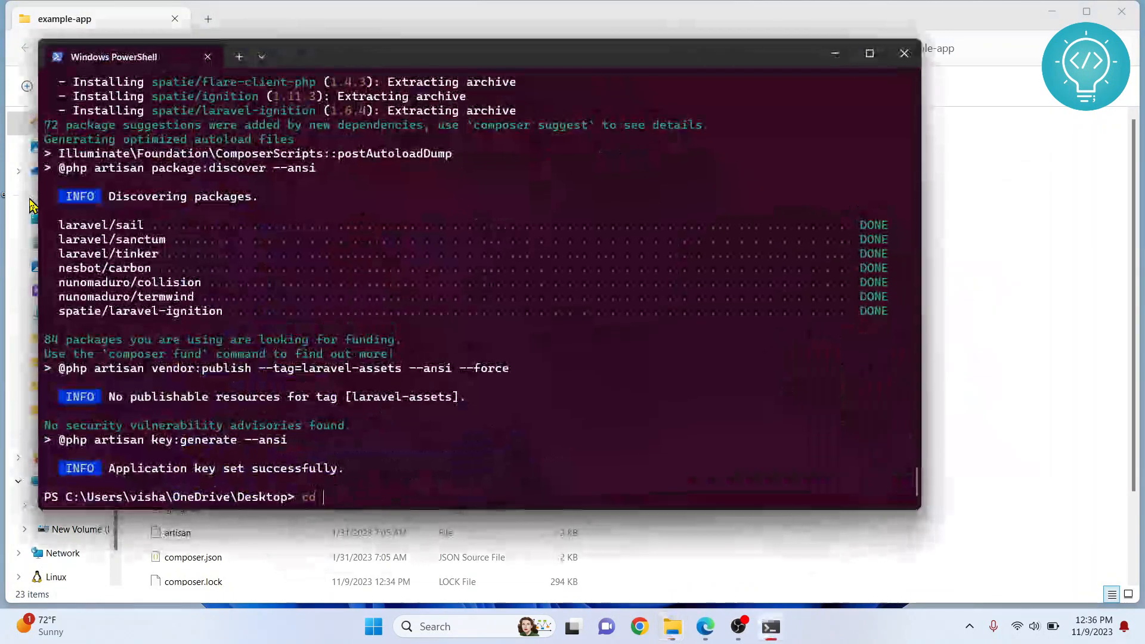
text(.\example-app\)
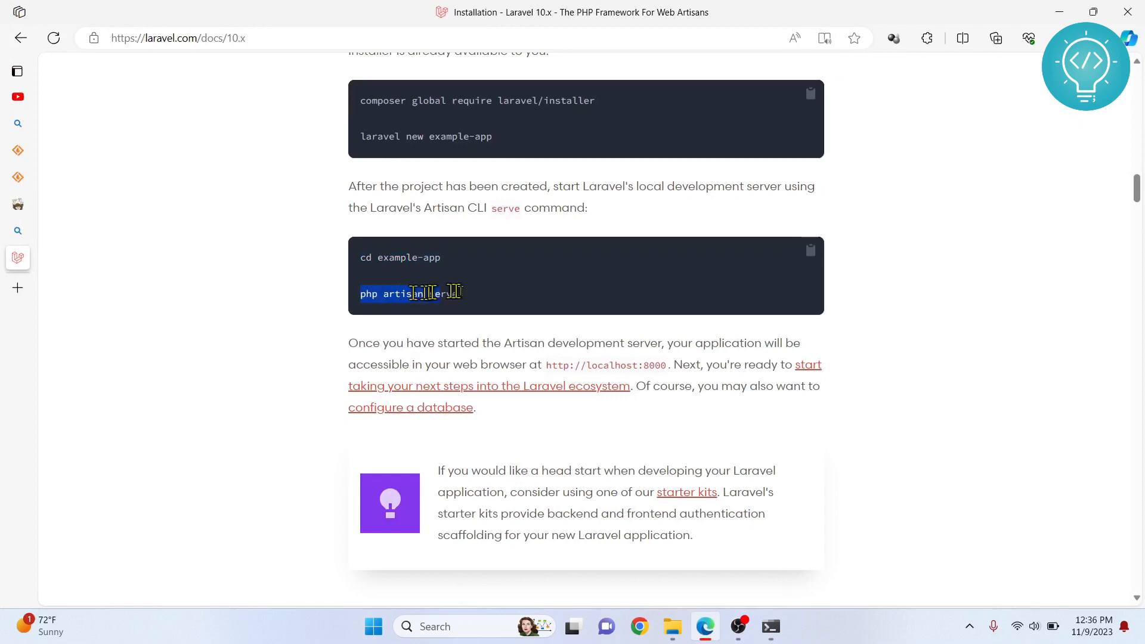
key(Alt+Tab)
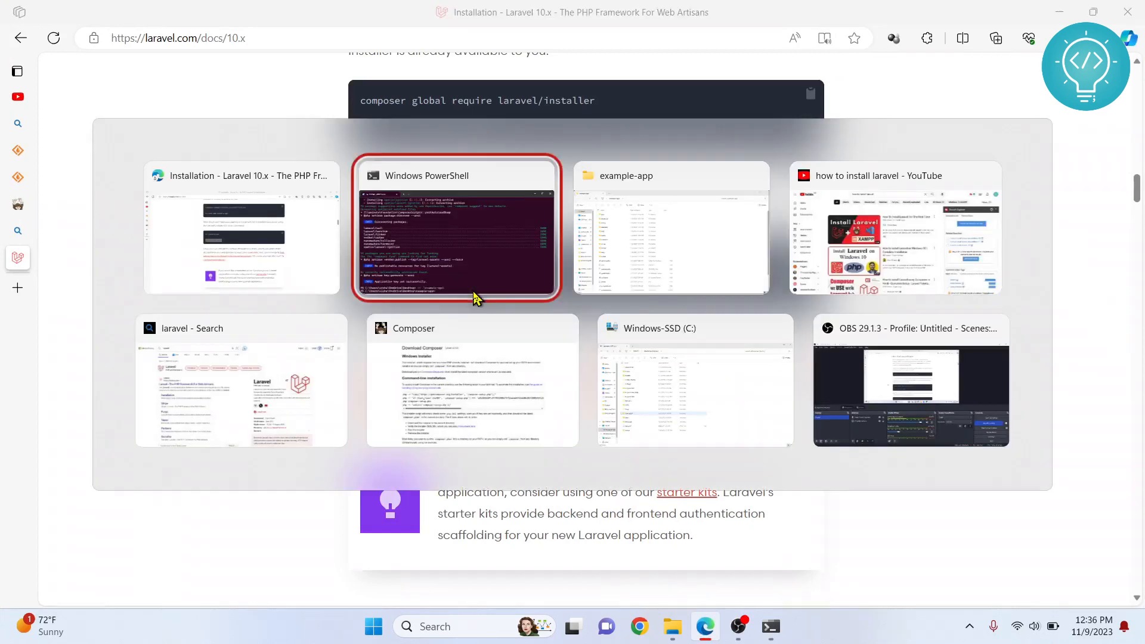
click(458, 247)
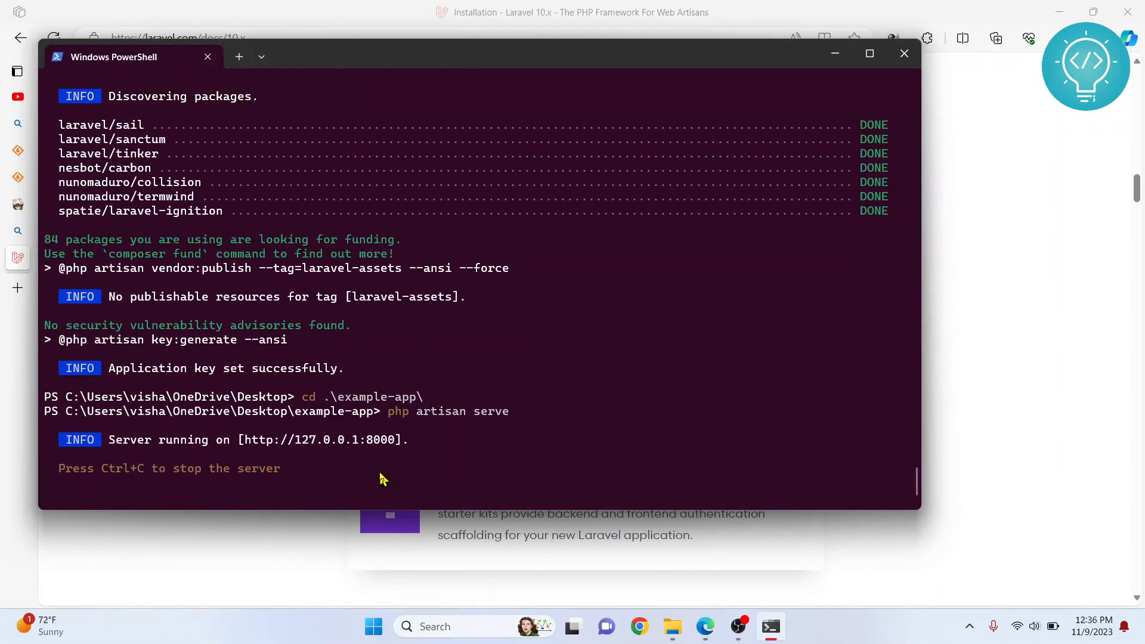
mouse_move(238, 446)
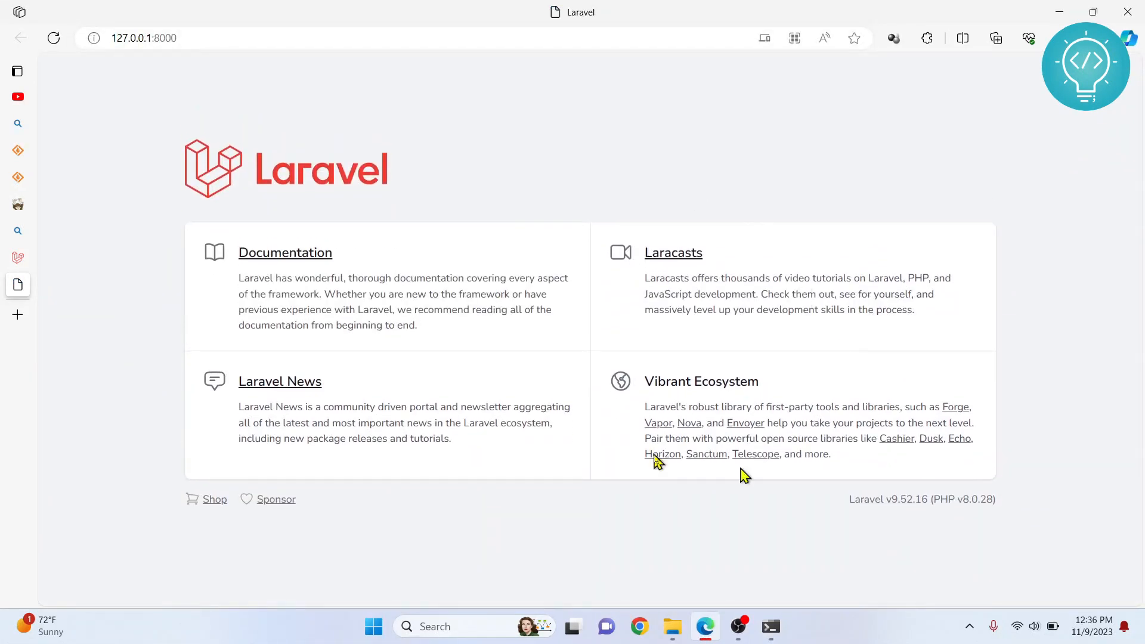
mouse_move(645, 568)
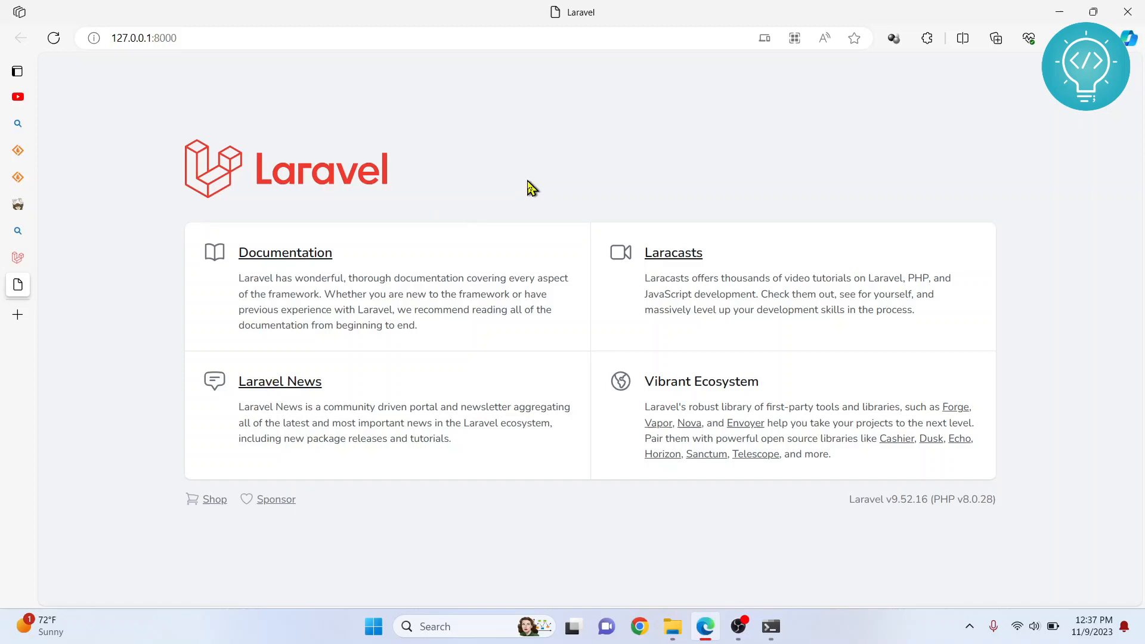
mouse_move(488, 152)
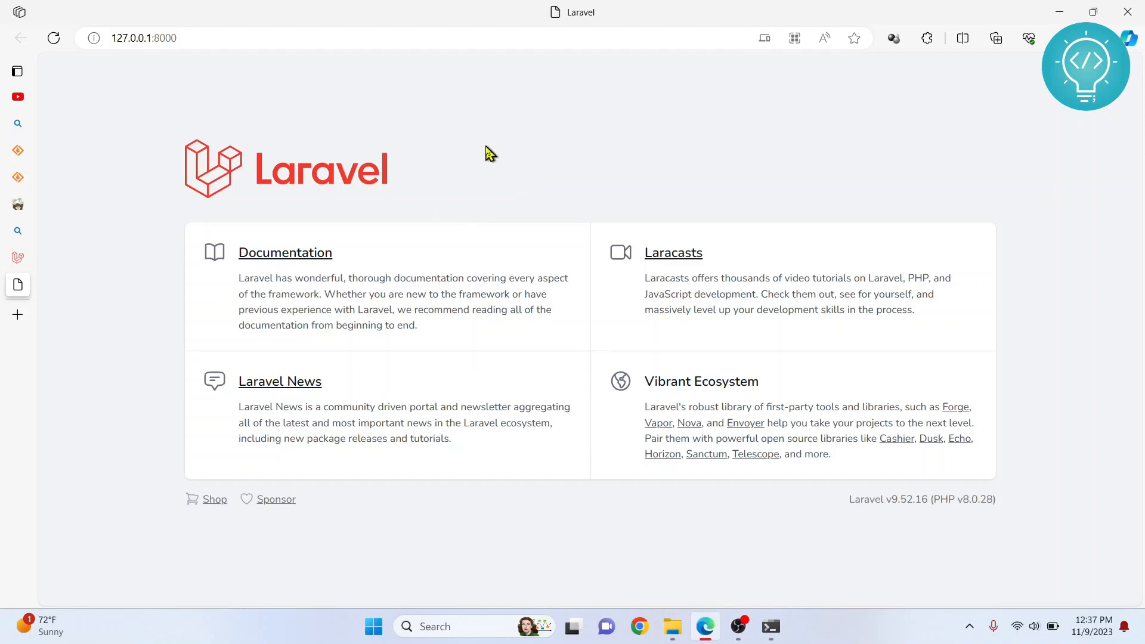